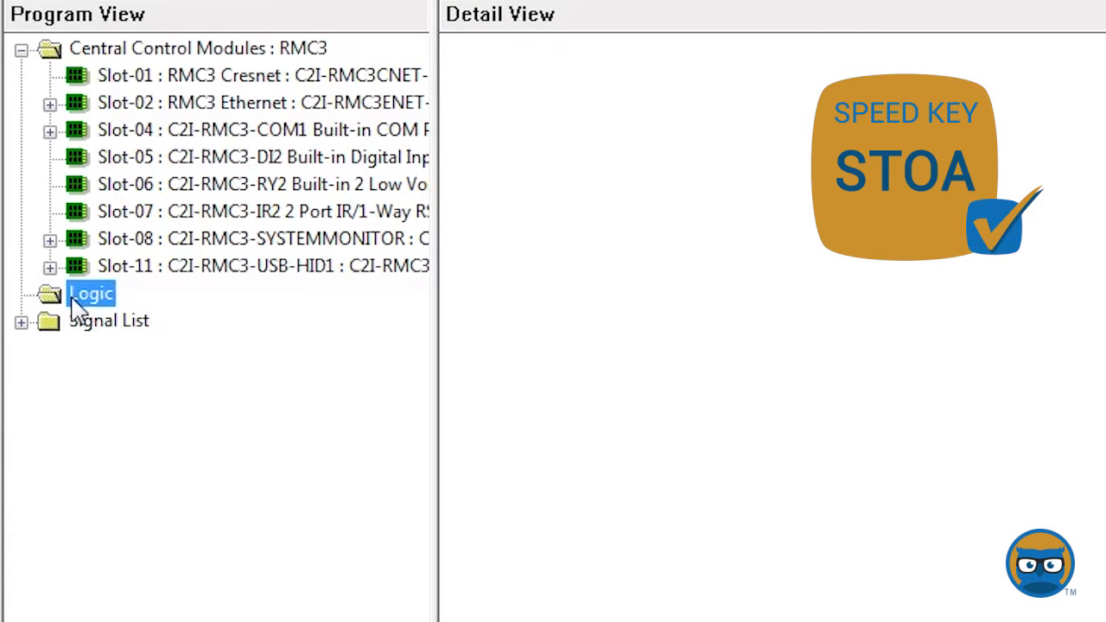
Select the Logic folder as the destination and scroll down the Symbol Library.
click(22, 293)
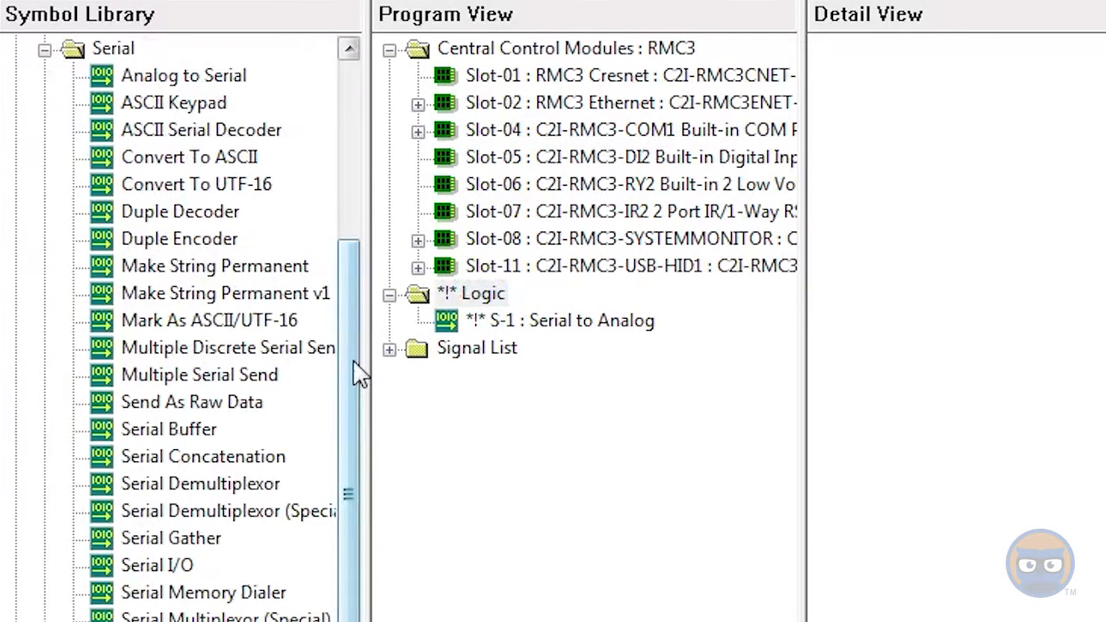
scroll(down, 3)
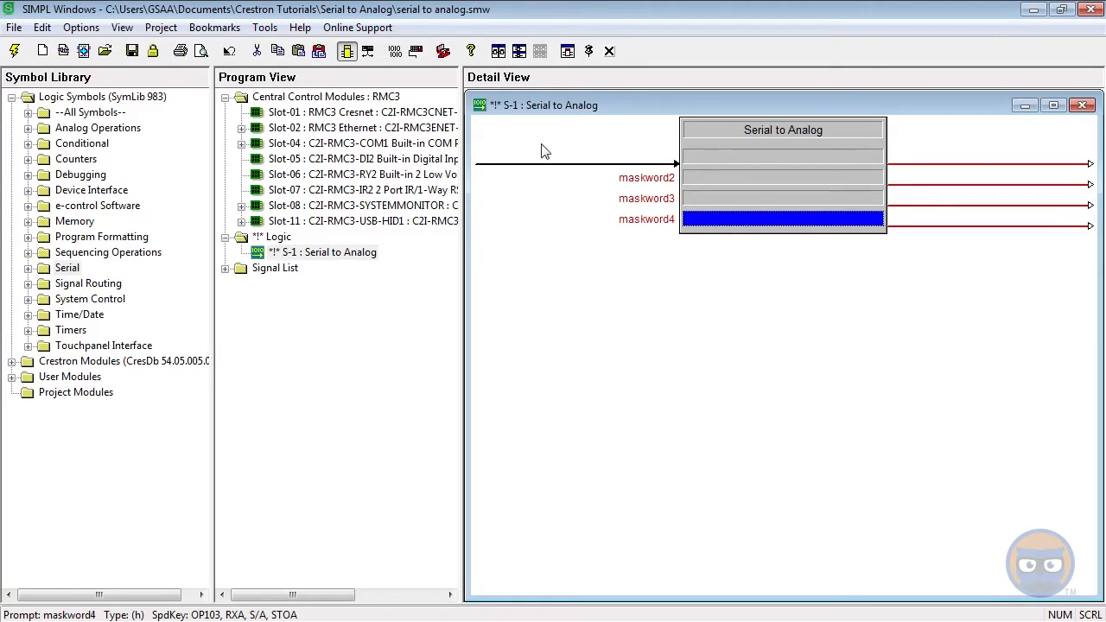
click(576, 158)
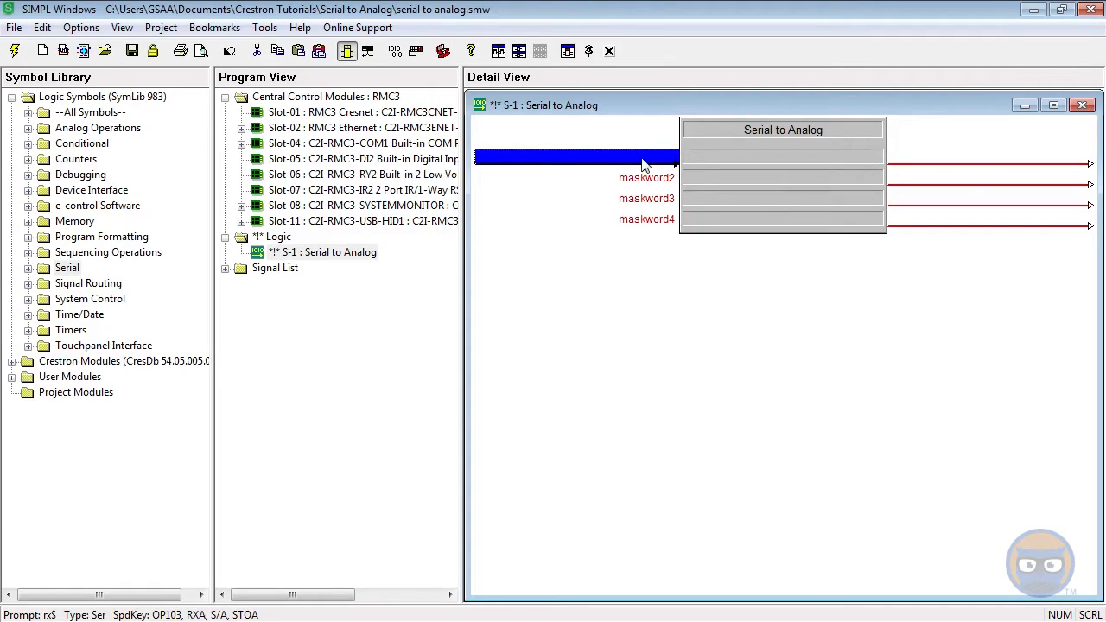
mouse_move(730, 180)
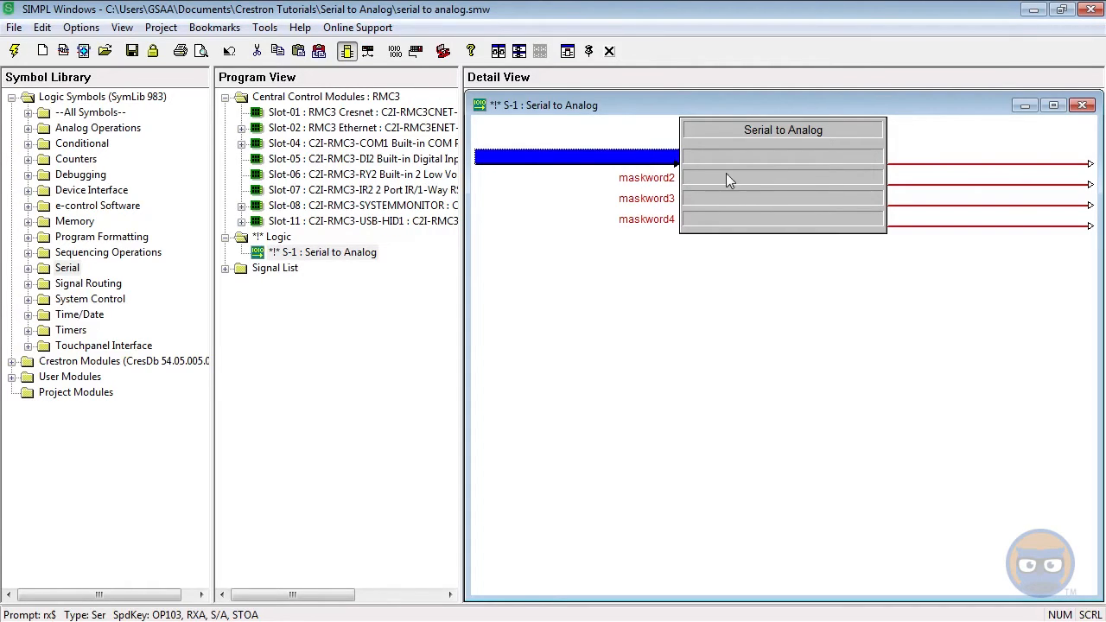
click(782, 219)
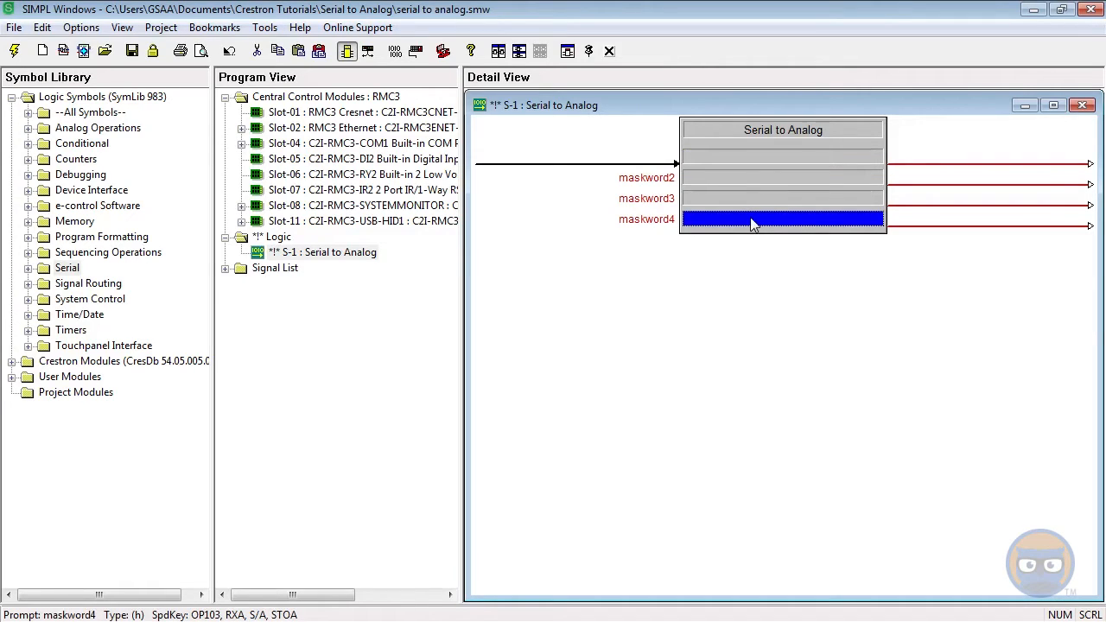
mouse_move(765, 199)
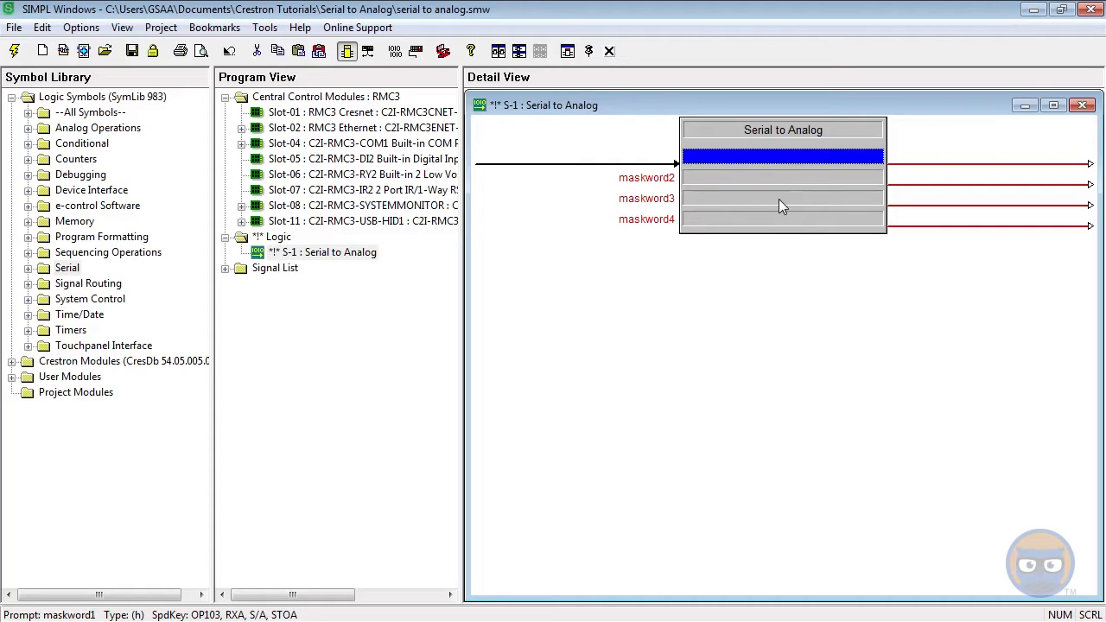
click(782, 177)
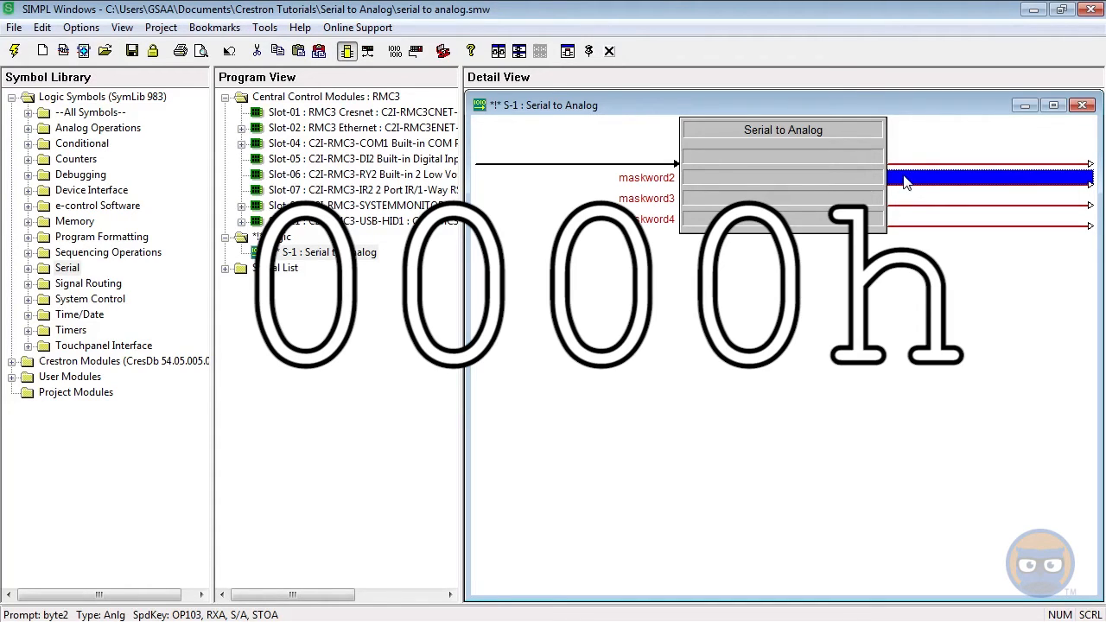
click(781, 177)
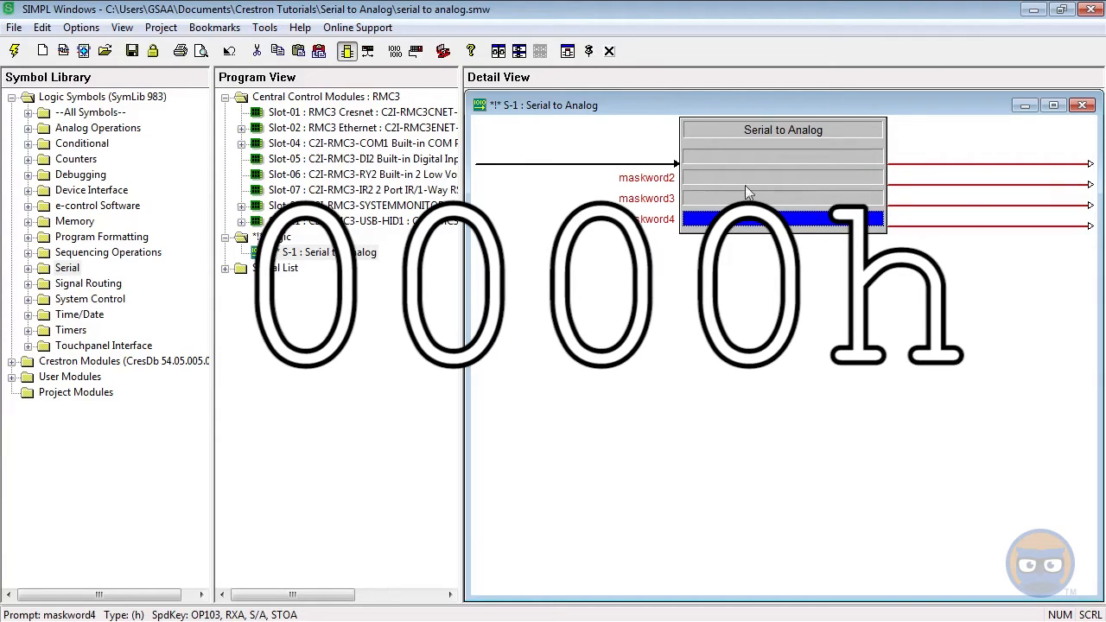
click(579, 158)
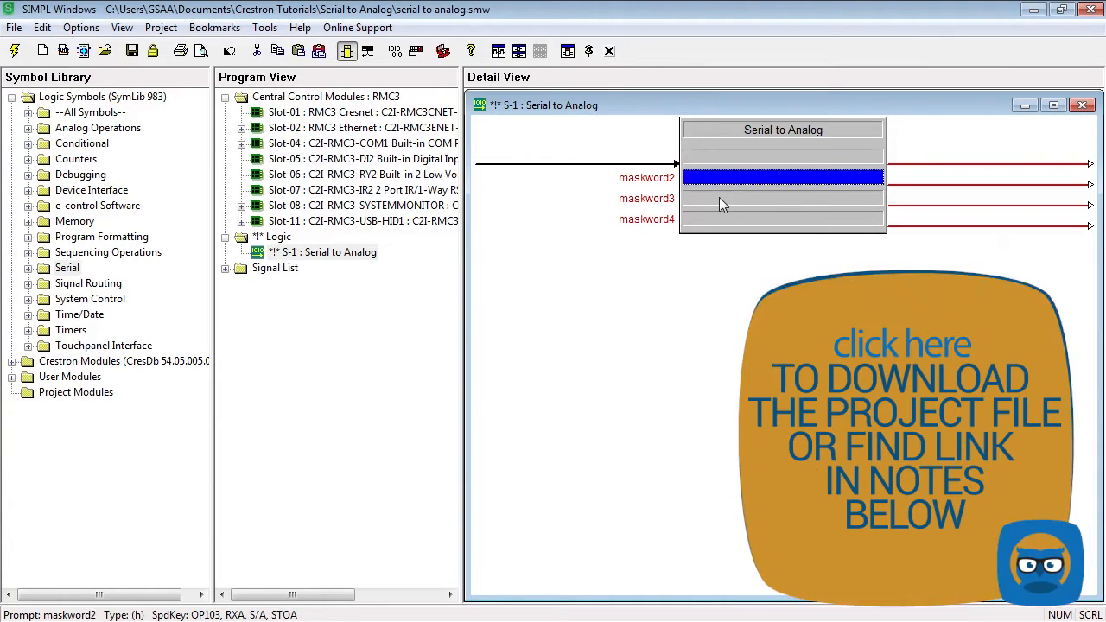
click(782, 218)
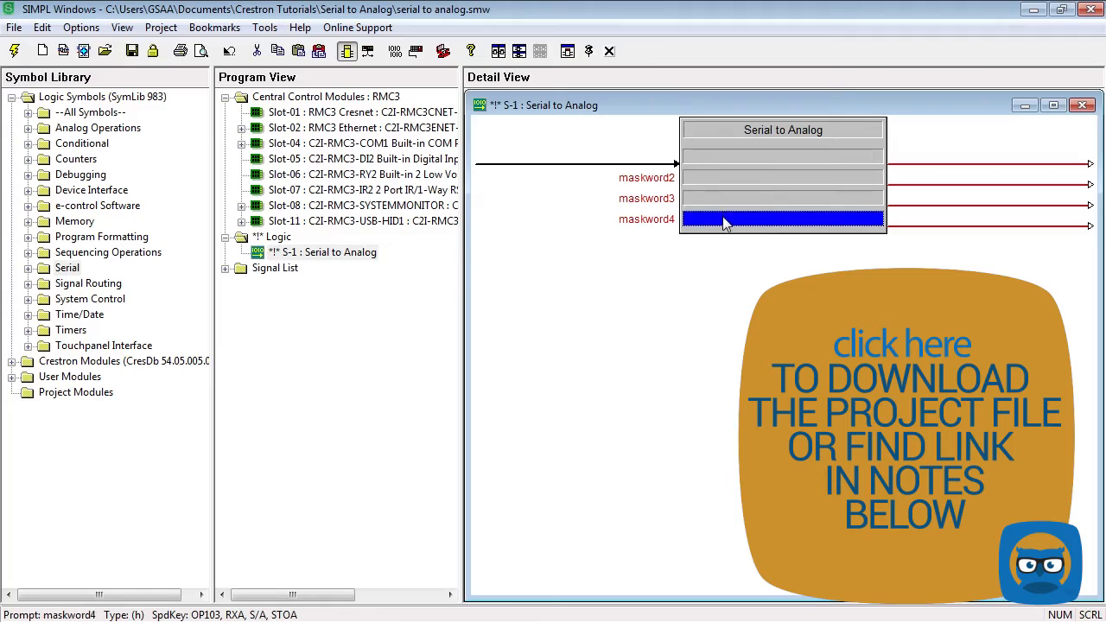
mouse_move(579, 156)
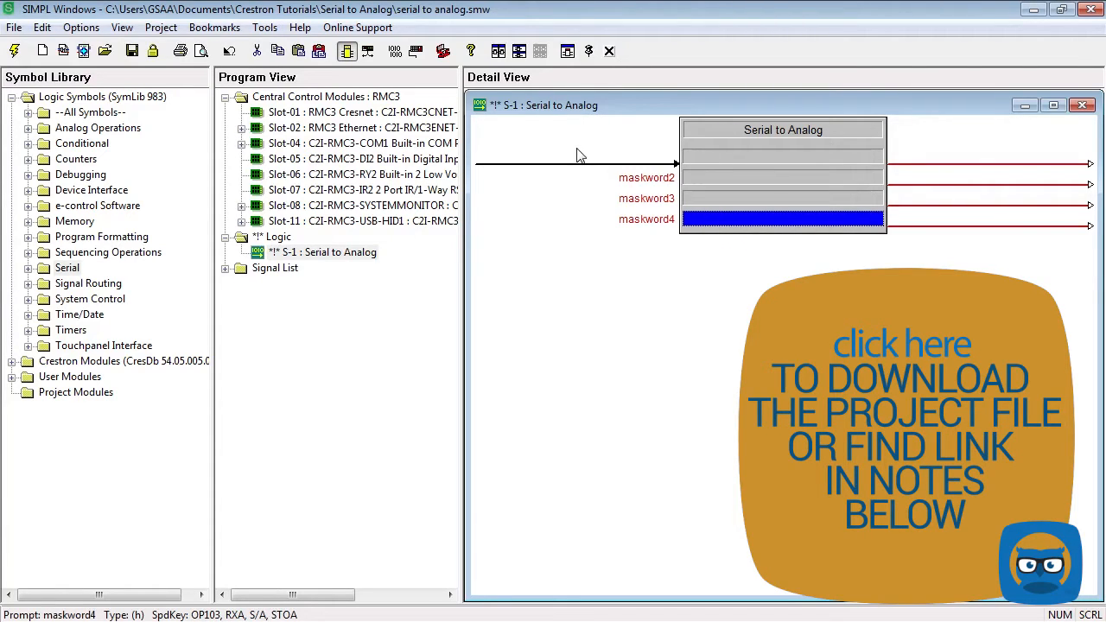
click(782, 177)
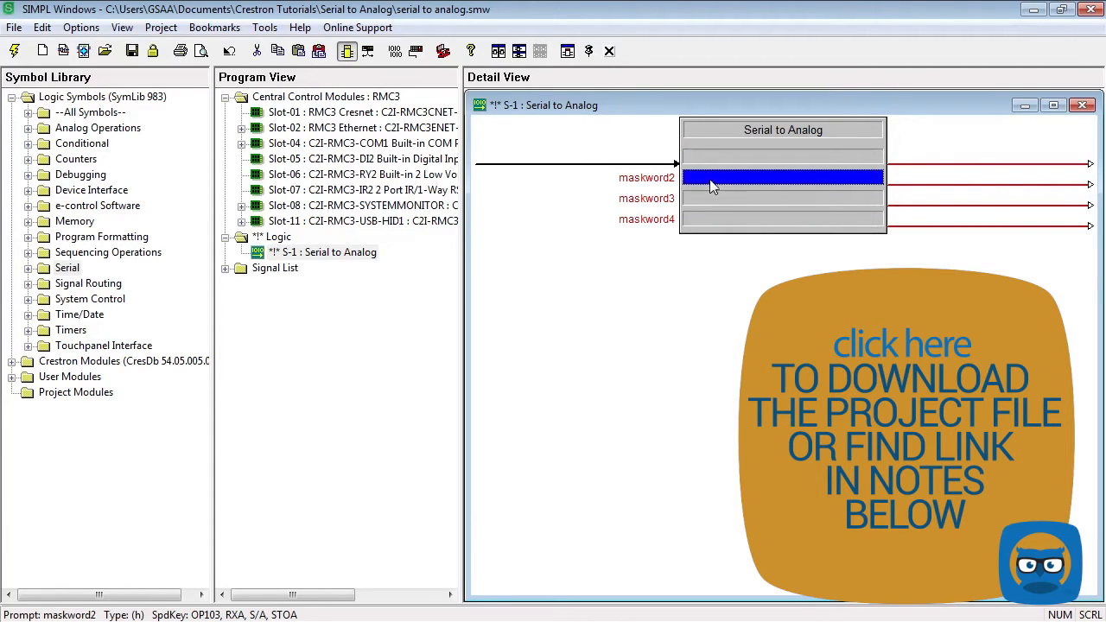
click(782, 219)
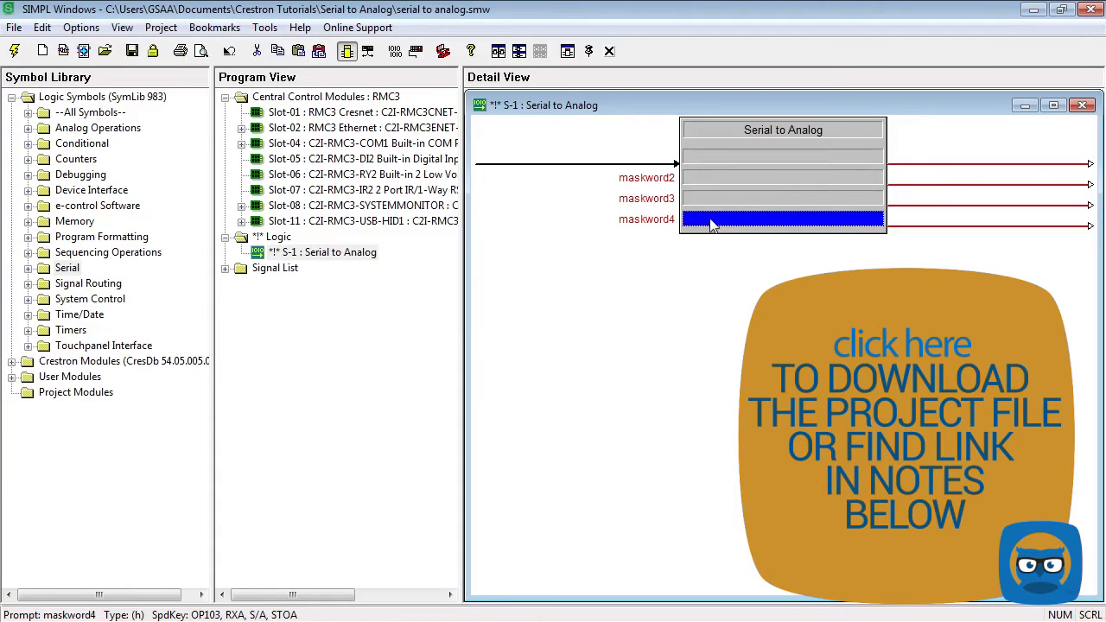
mouse_move(914, 214)
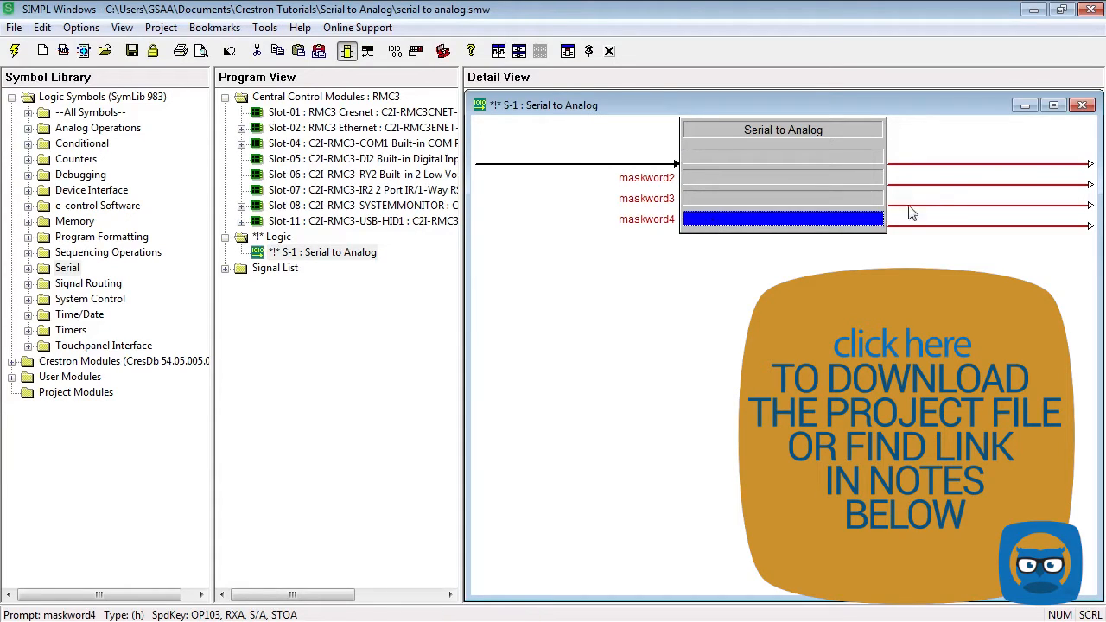
click(985, 157)
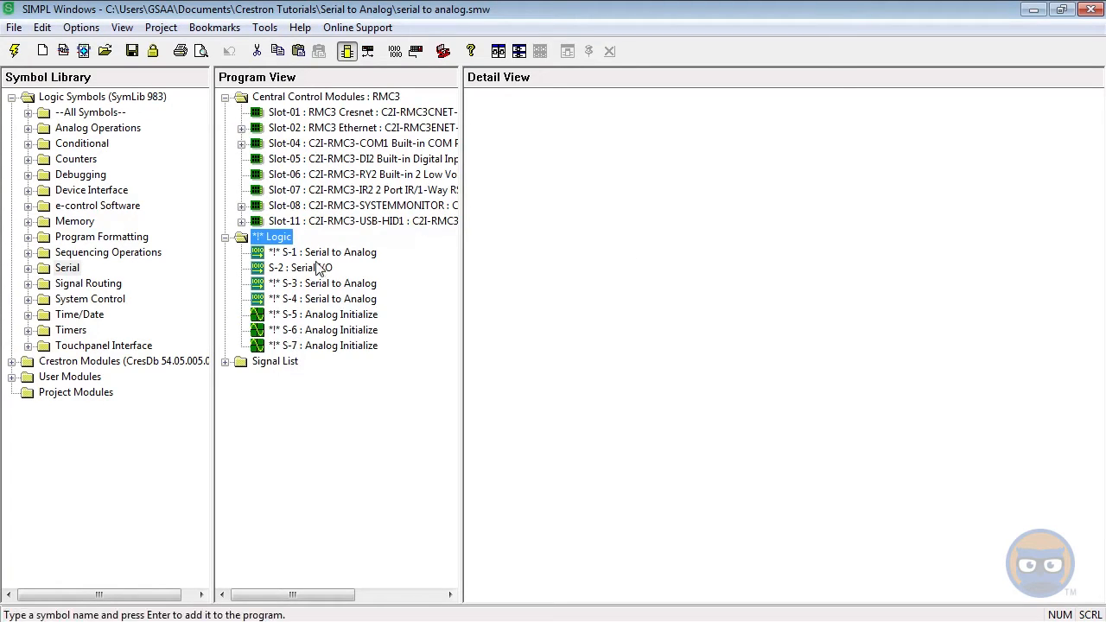
Open the Serial I/O symbol alongside the XPanel's digital joins.
double_click(300, 251)
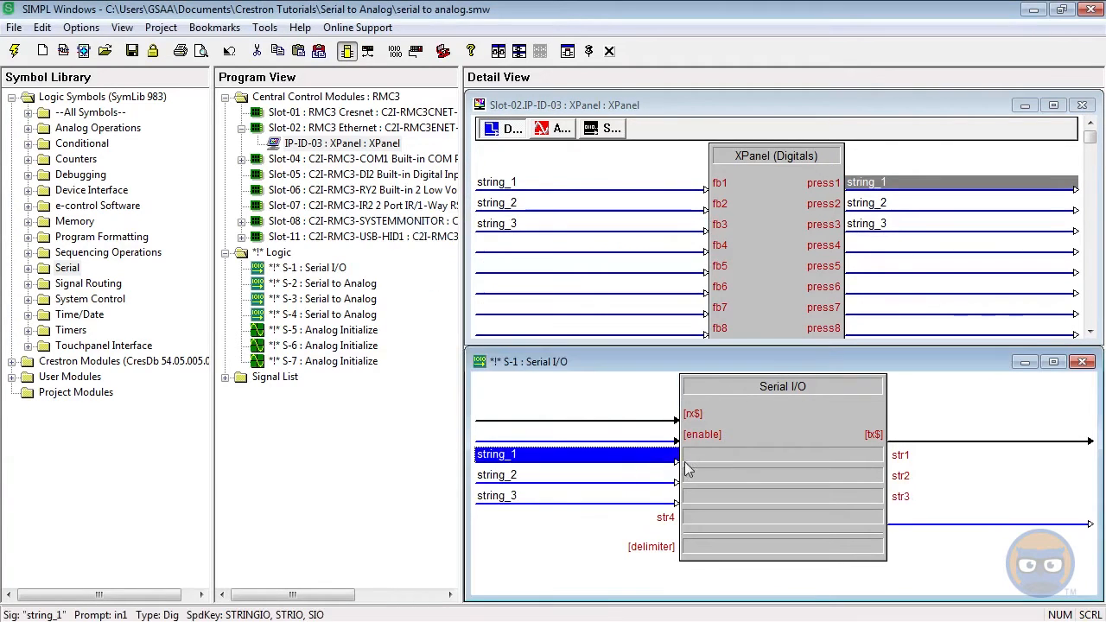
Enter emergency123, \x02\x0Dpower0001\x03 and overworkedlogic as the Serial I/O strings.
text(emergency123)
click(782, 475)
text(\x02\x0D)
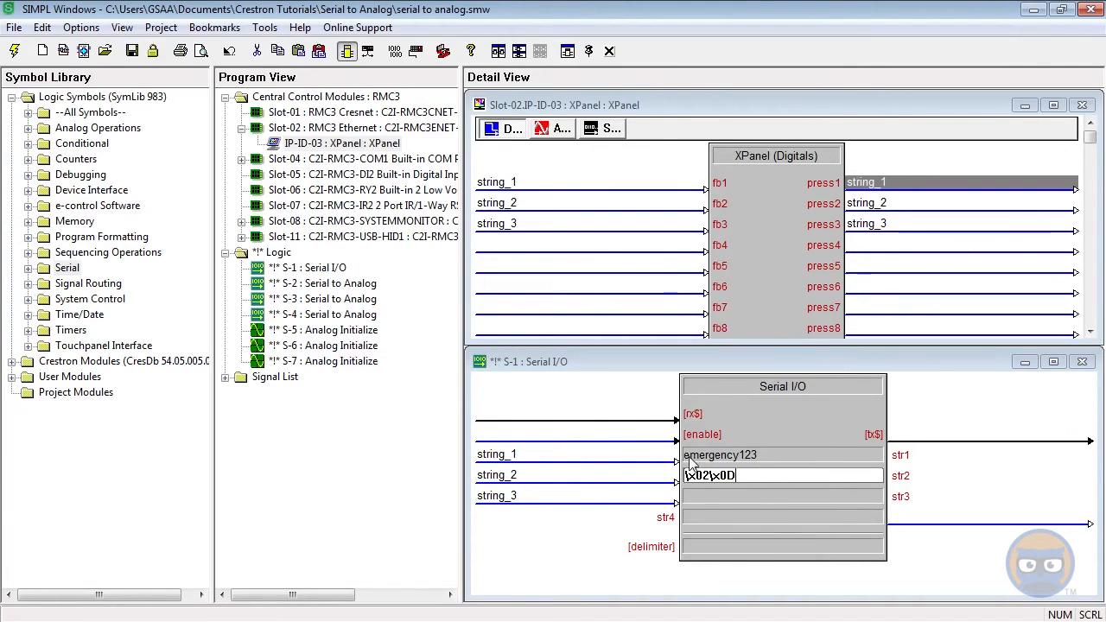
text(power0001\x03)
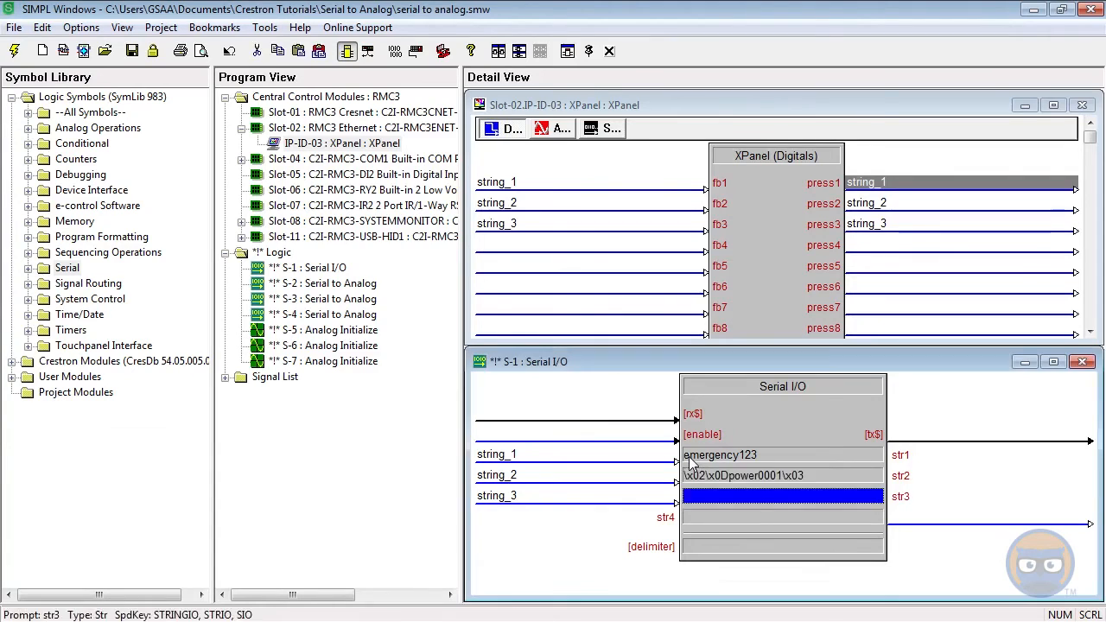
text(overworkedlogic)
click(989, 435)
text(sio_out)
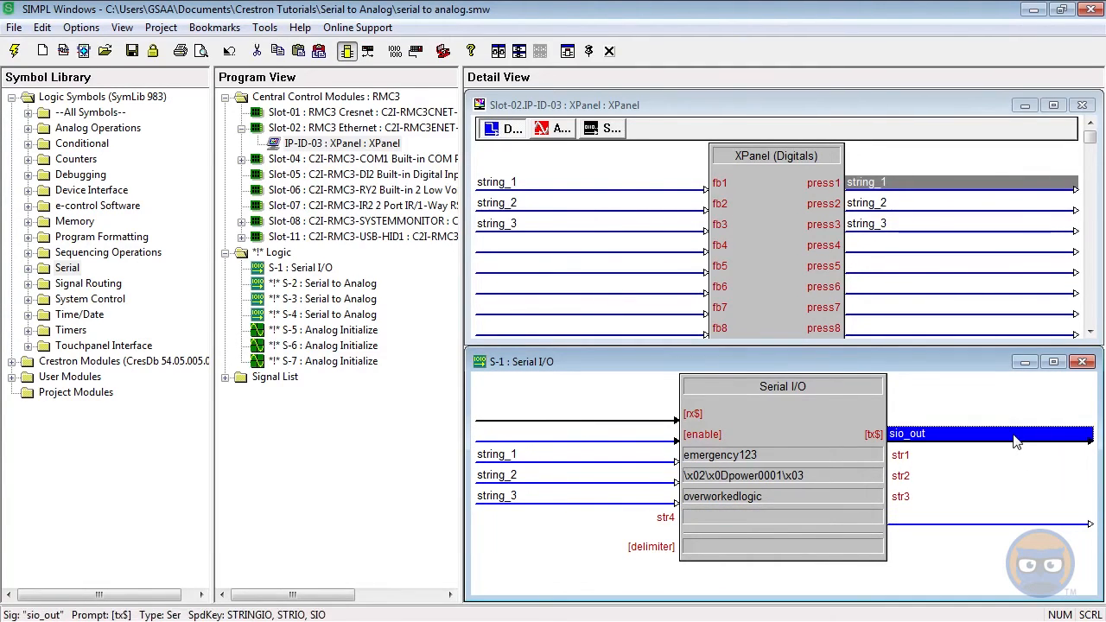
Show the XPanel's analog feedback and action joins.
click(323, 283)
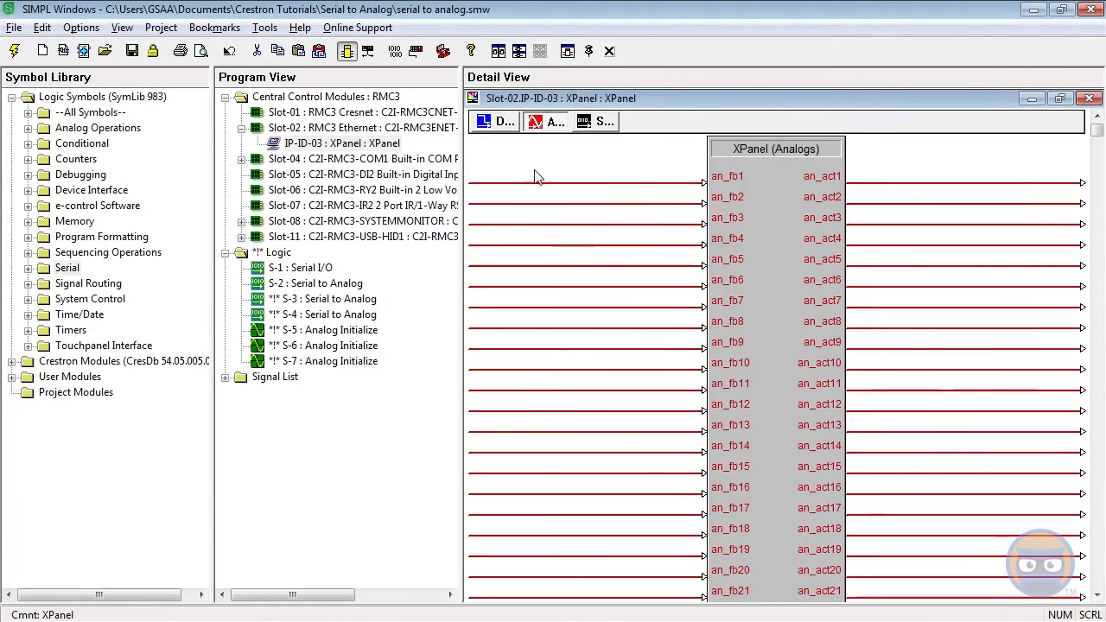
Open Serial to Analog S-3 and start entering its hex mask words.
click(1085, 99)
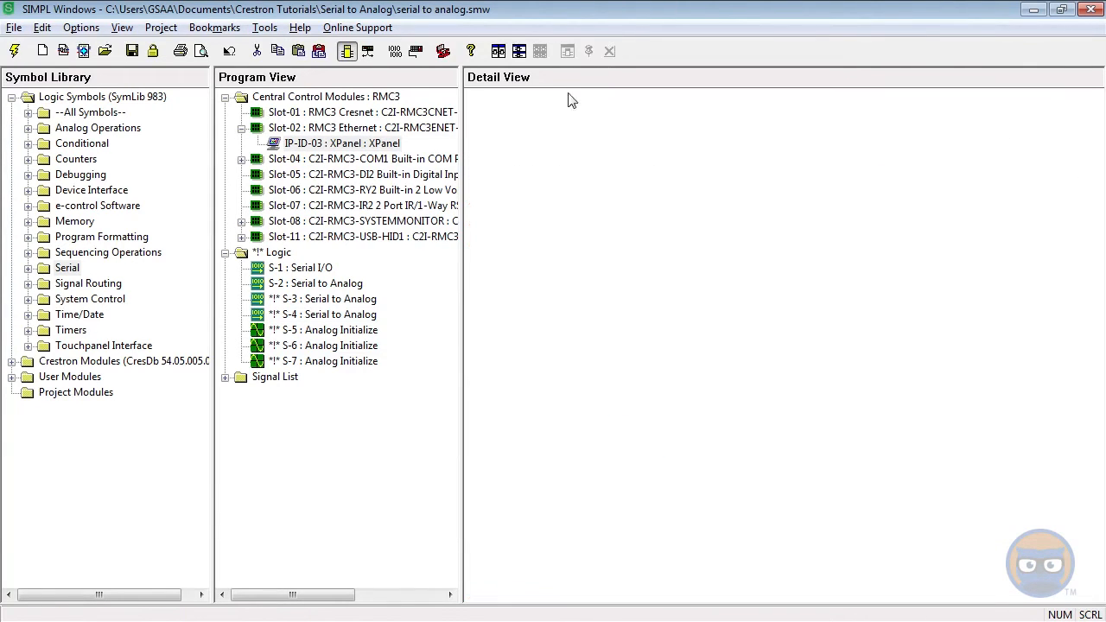
double_click(324, 298)
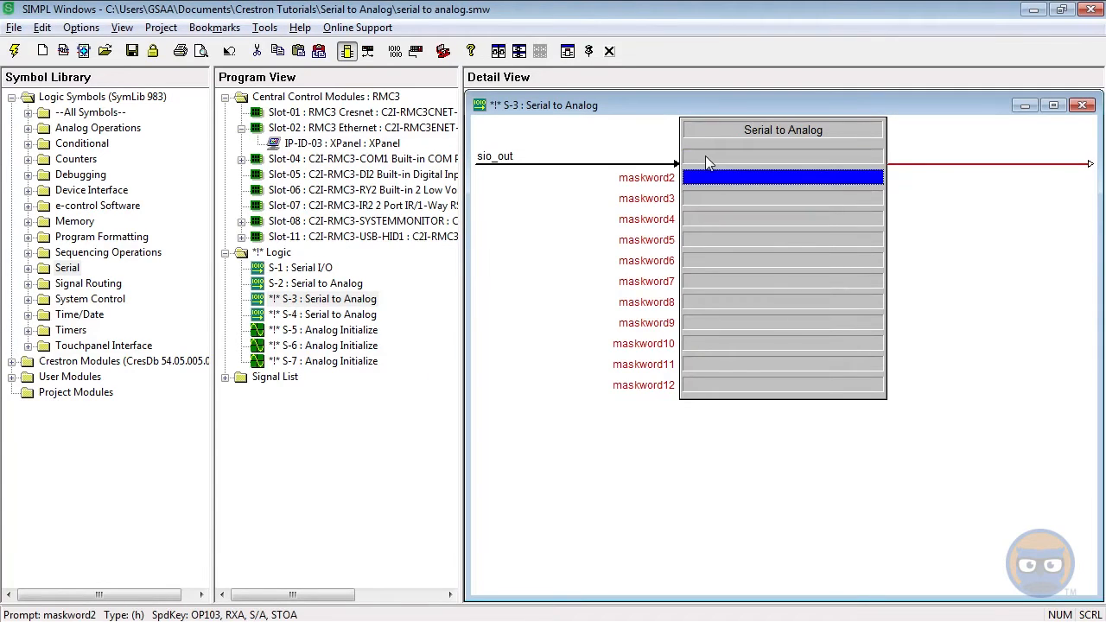
click(781, 156)
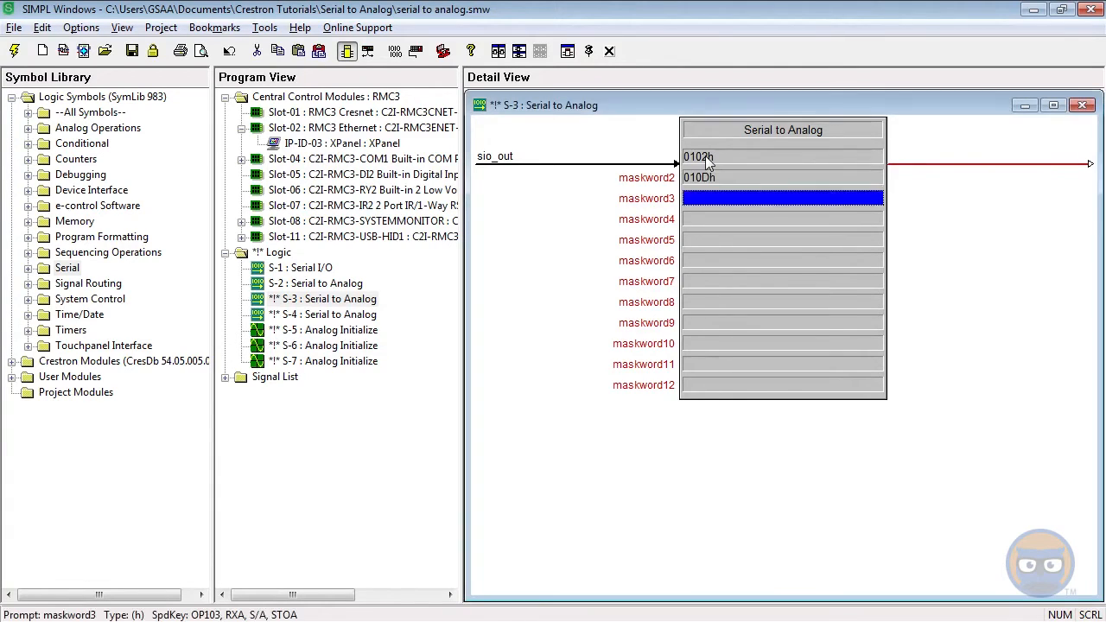
text(0000)
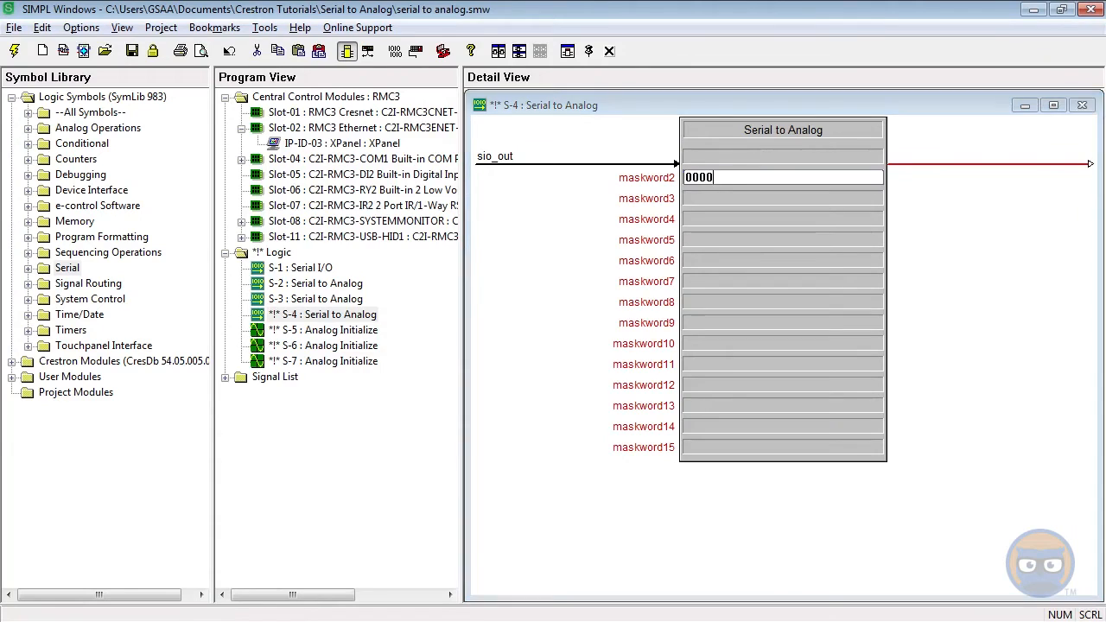
Fill S-4's mask words with character codes interleaved with 0000h, then 0200h entries.
click(782, 219)
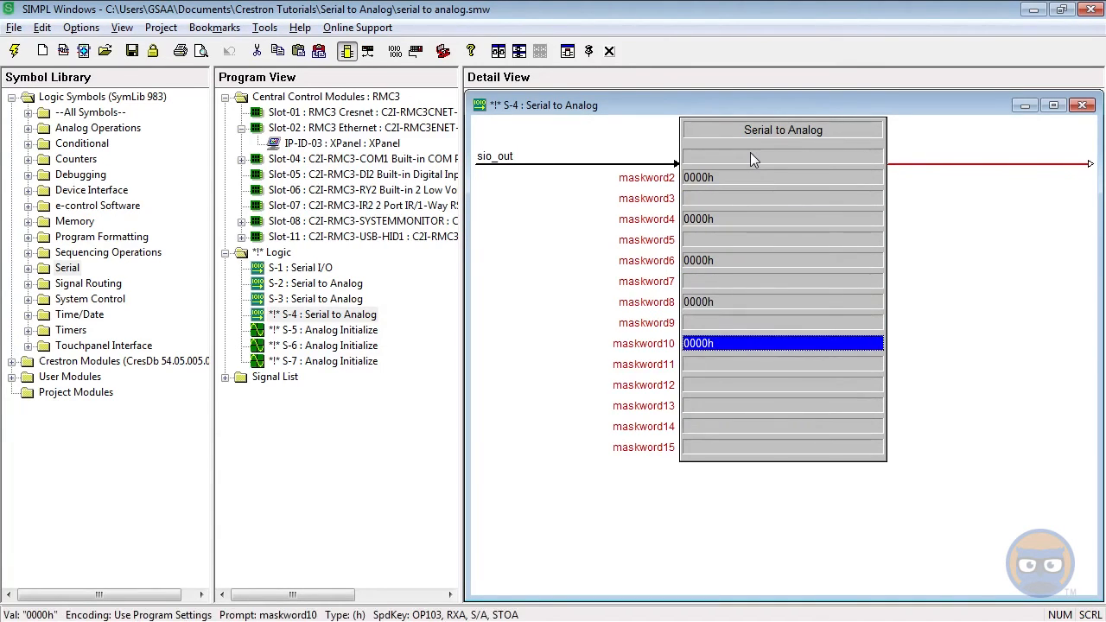
click(782, 156)
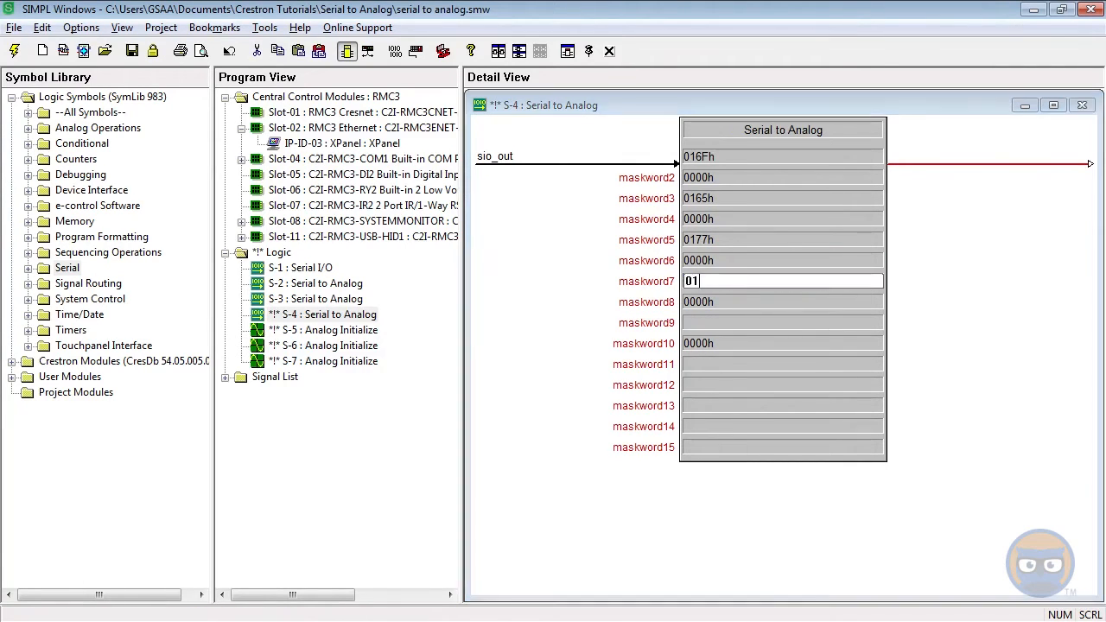
click(782, 323)
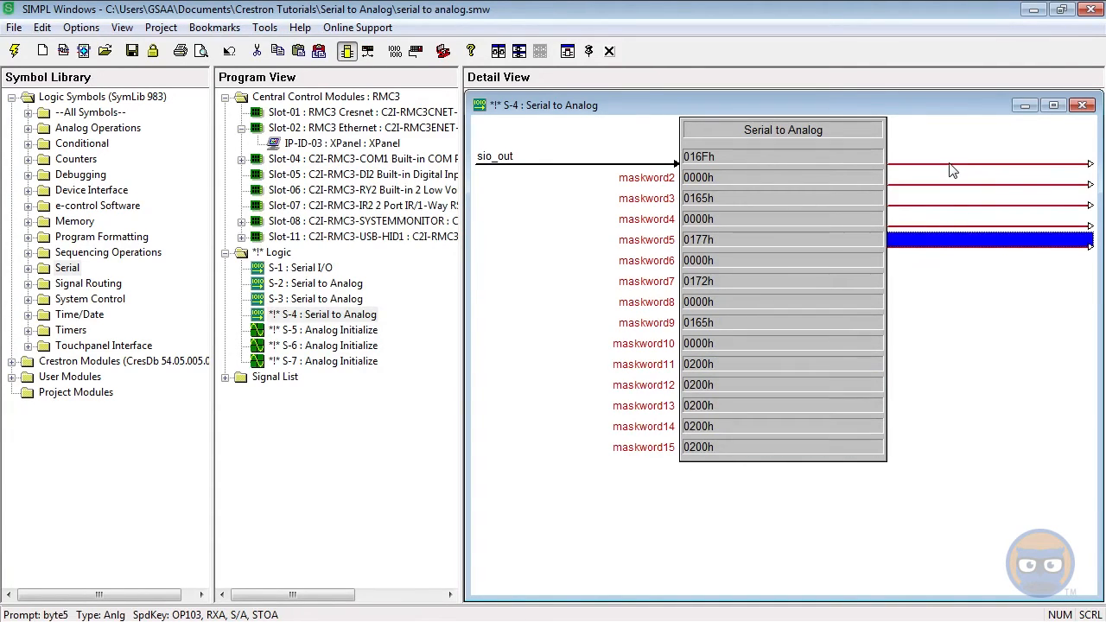
click(950, 173)
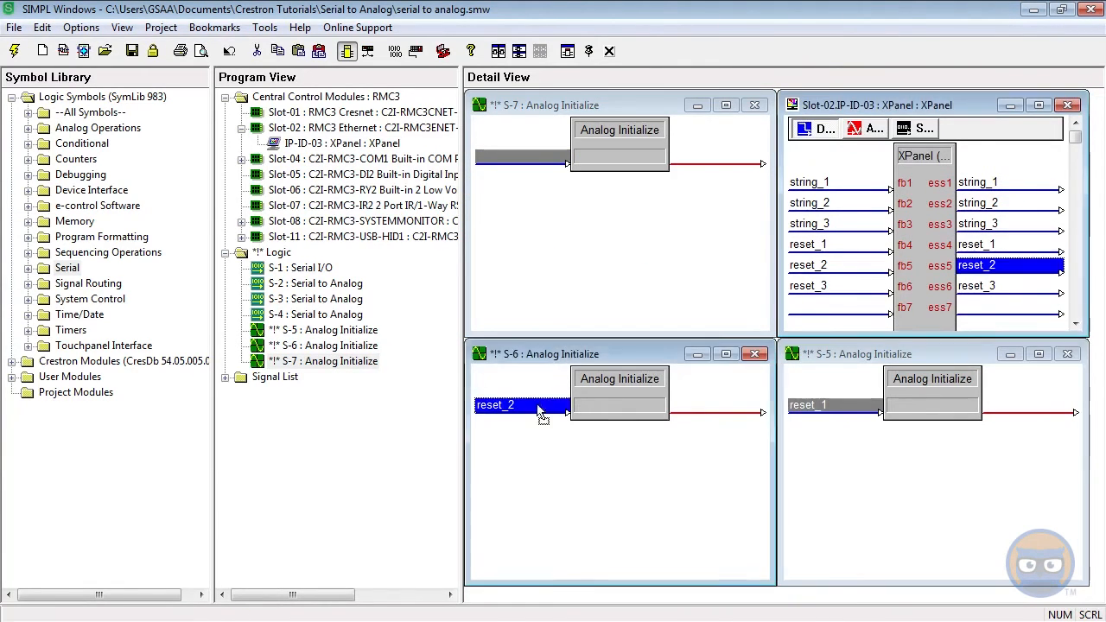
Reopen the first Serial to Analog and Analog Initialize symbols to check their signals.
double_click(319, 283)
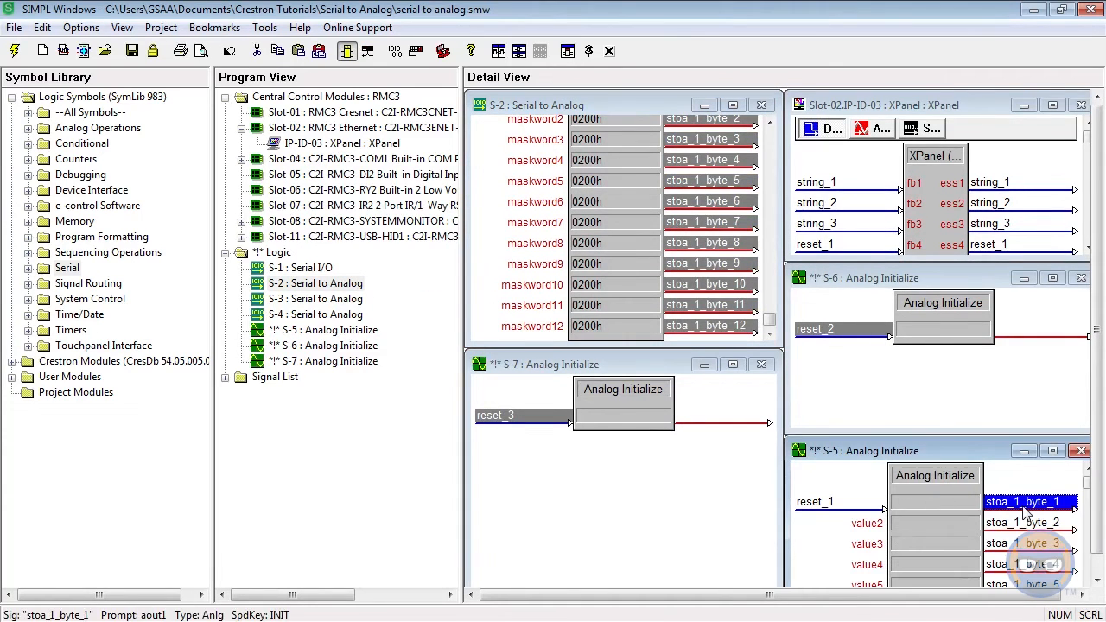
scroll(down, 3)
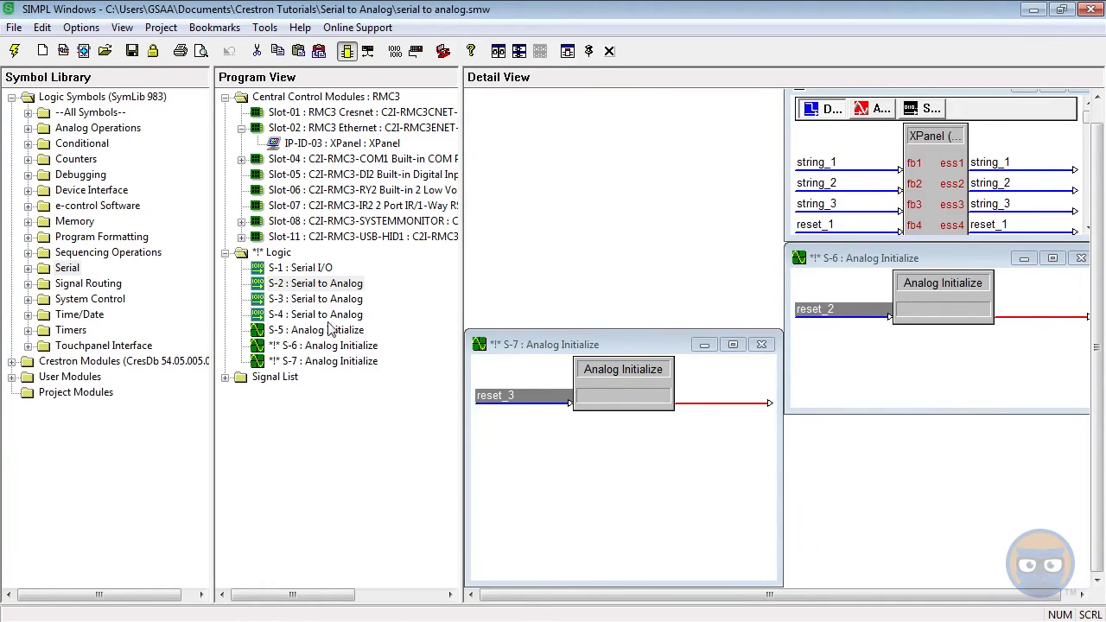
double_click(322, 298)
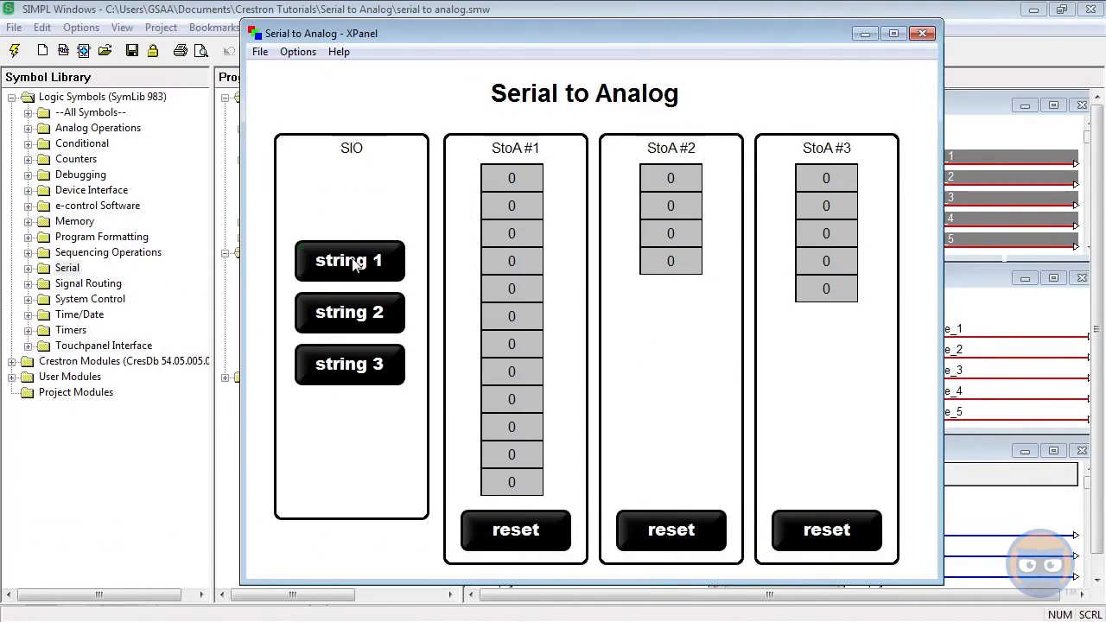
Send test strings 1 and 2 from the XPanel, updating the StoA values.
click(349, 260)
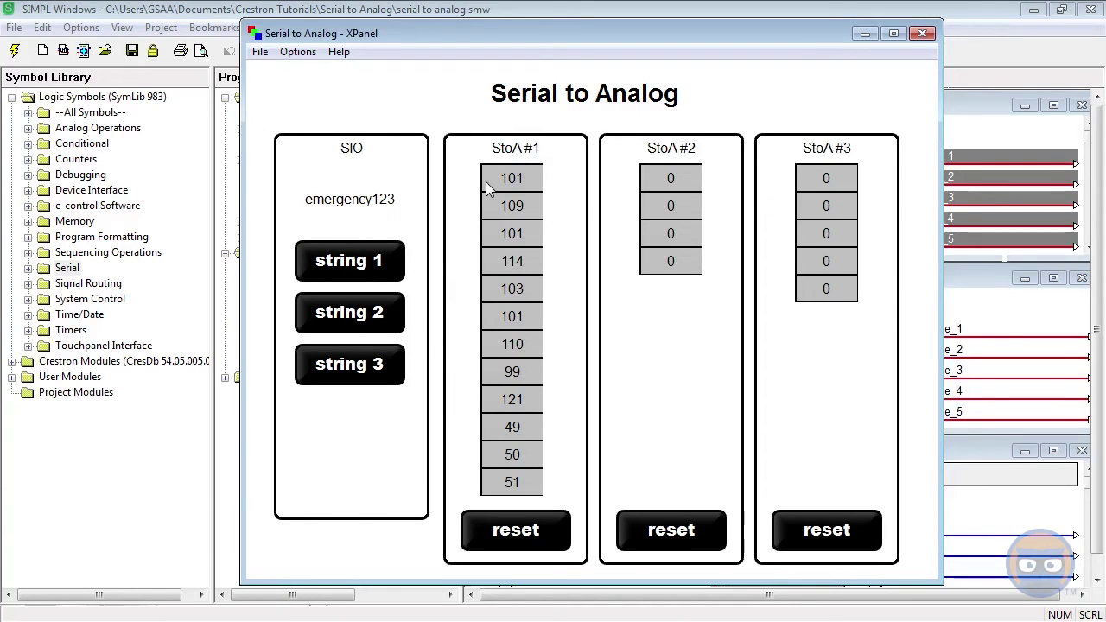
mouse_move(350, 196)
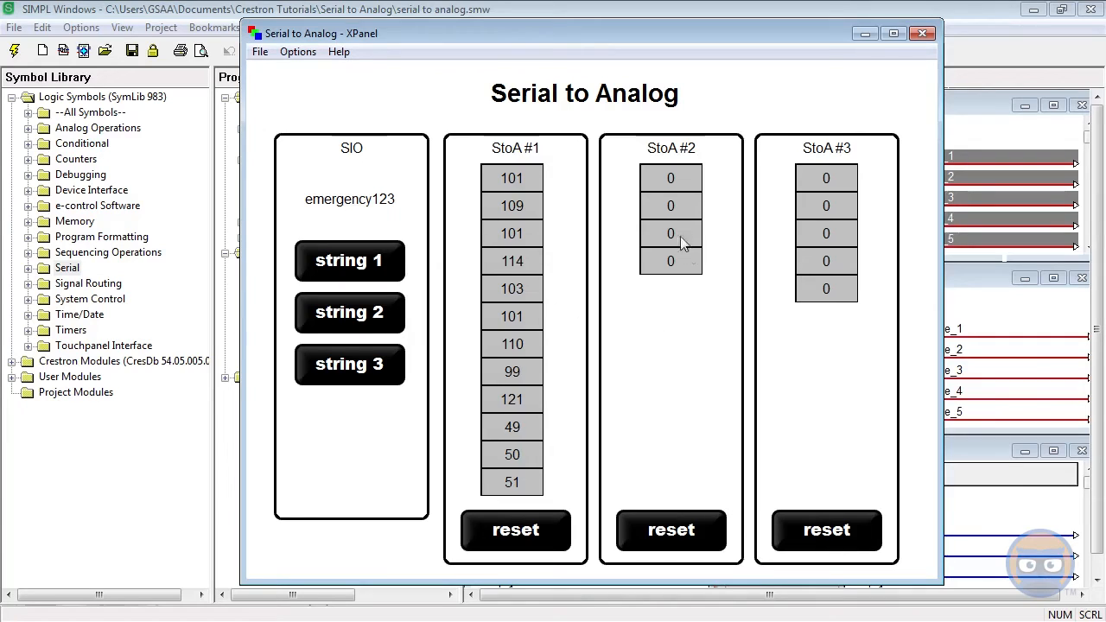
mouse_move(664, 309)
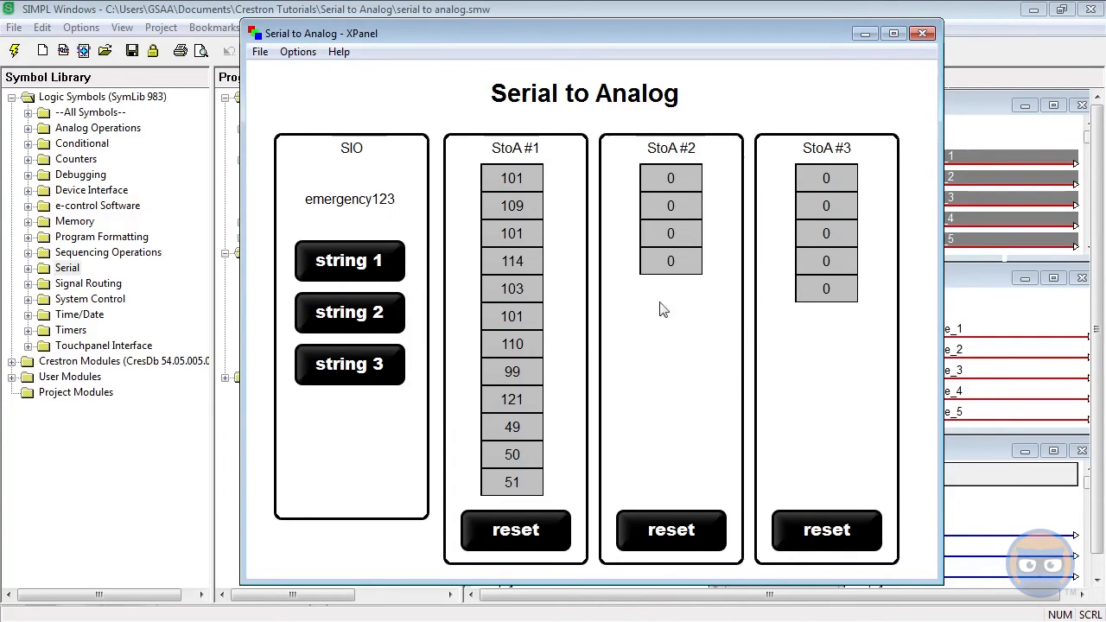
mouse_move(789, 237)
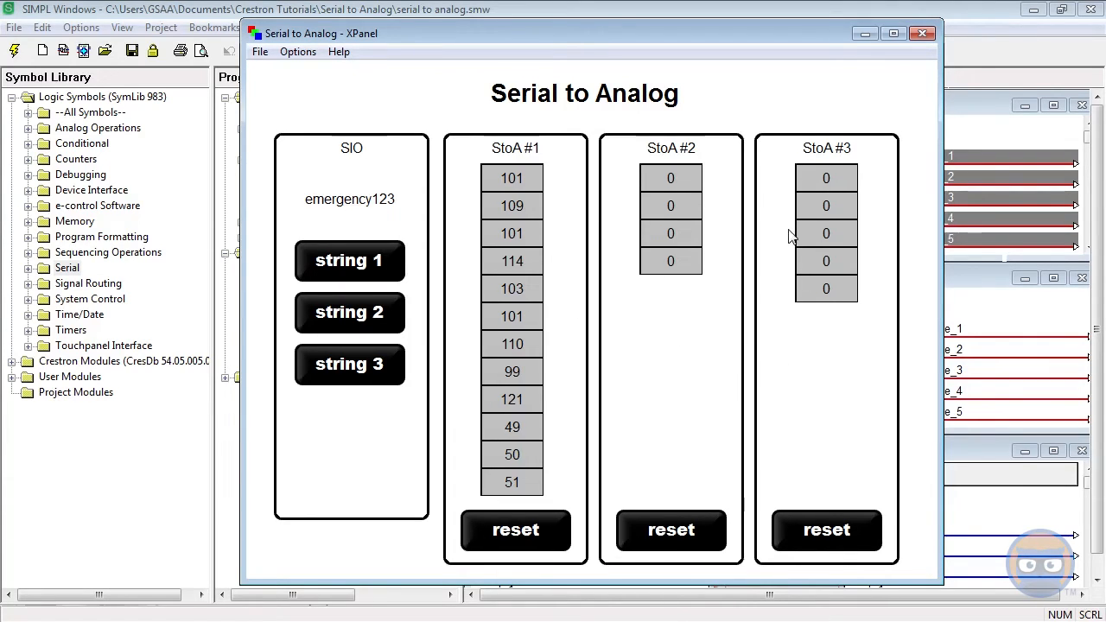
click(349, 312)
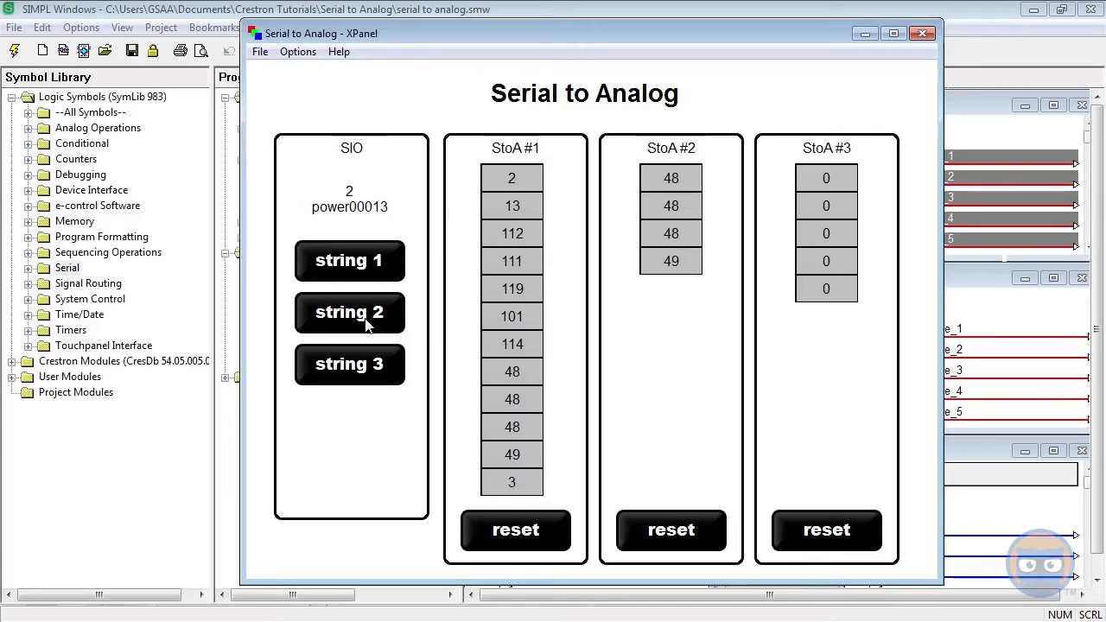
mouse_move(493, 469)
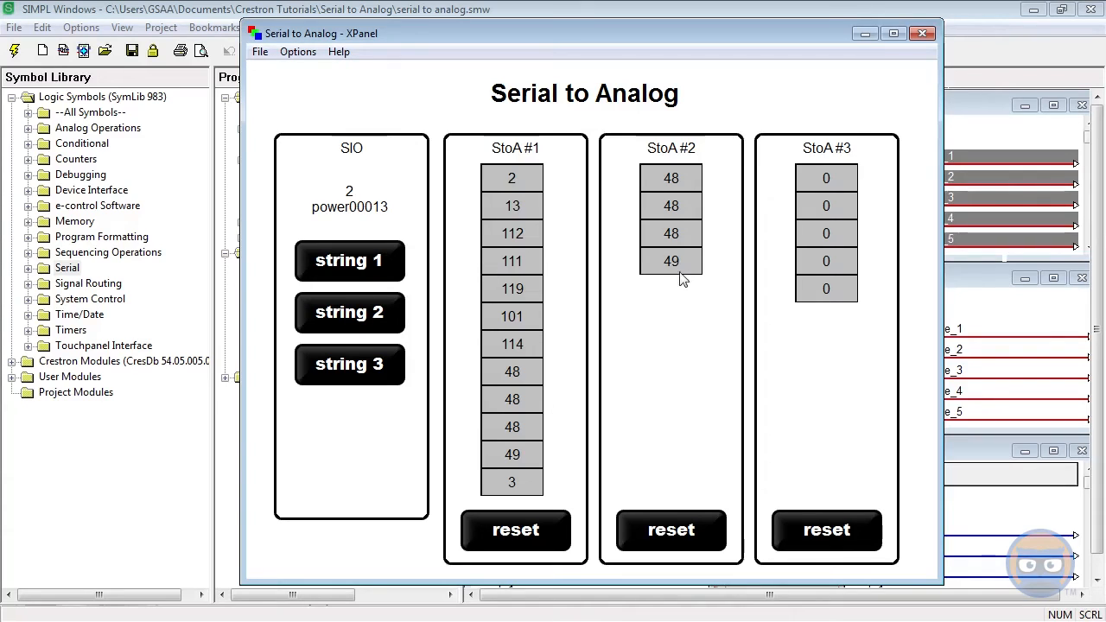
mouse_move(678, 282)
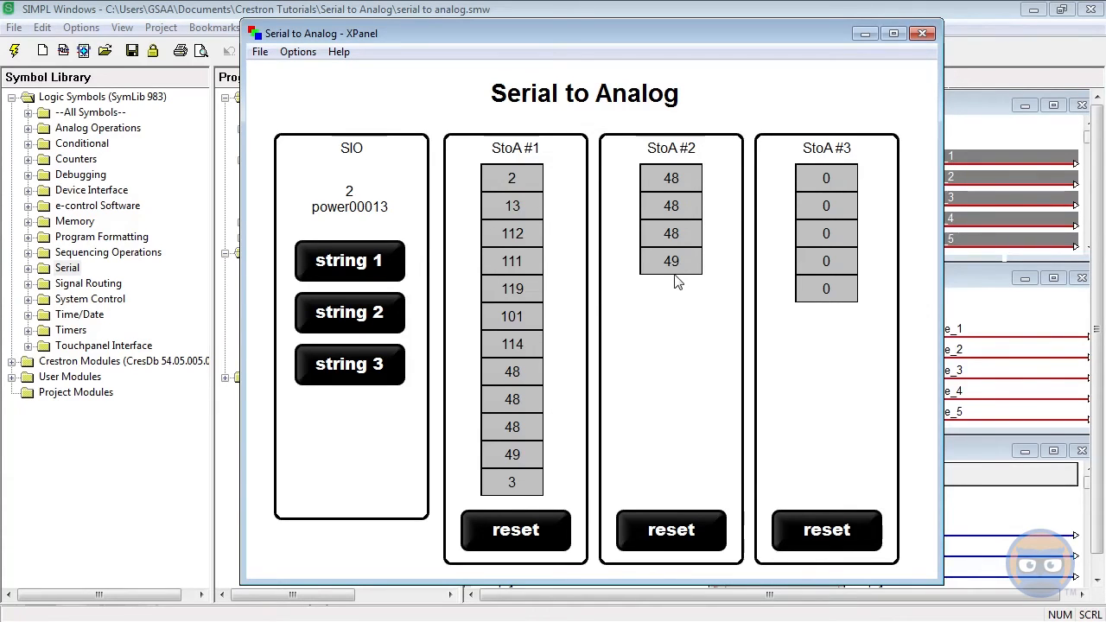
mouse_move(685, 277)
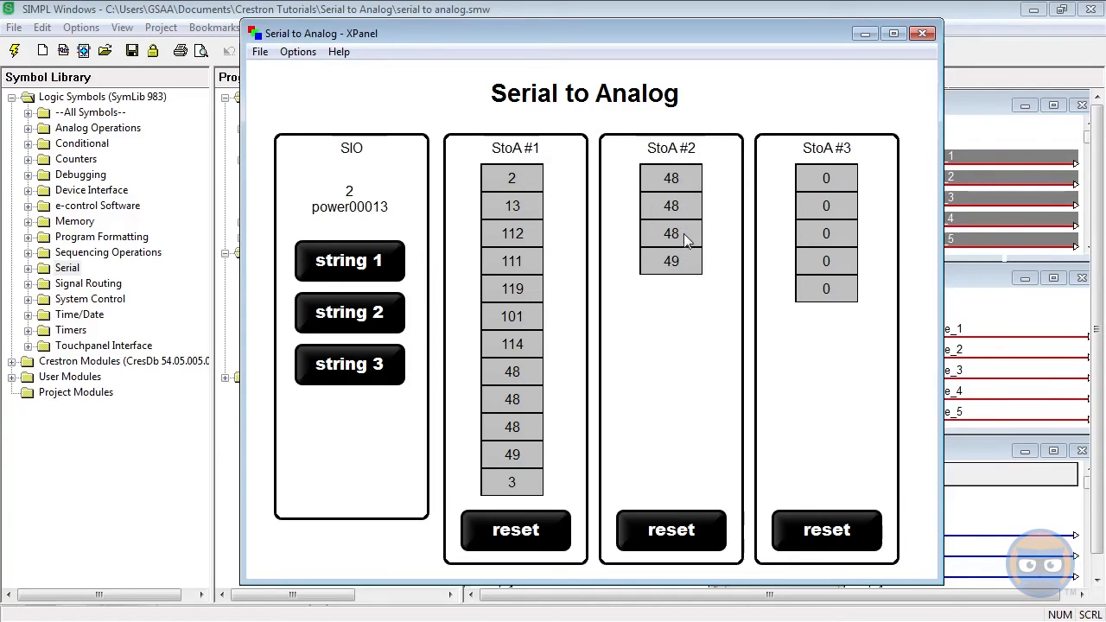
mouse_move(671, 268)
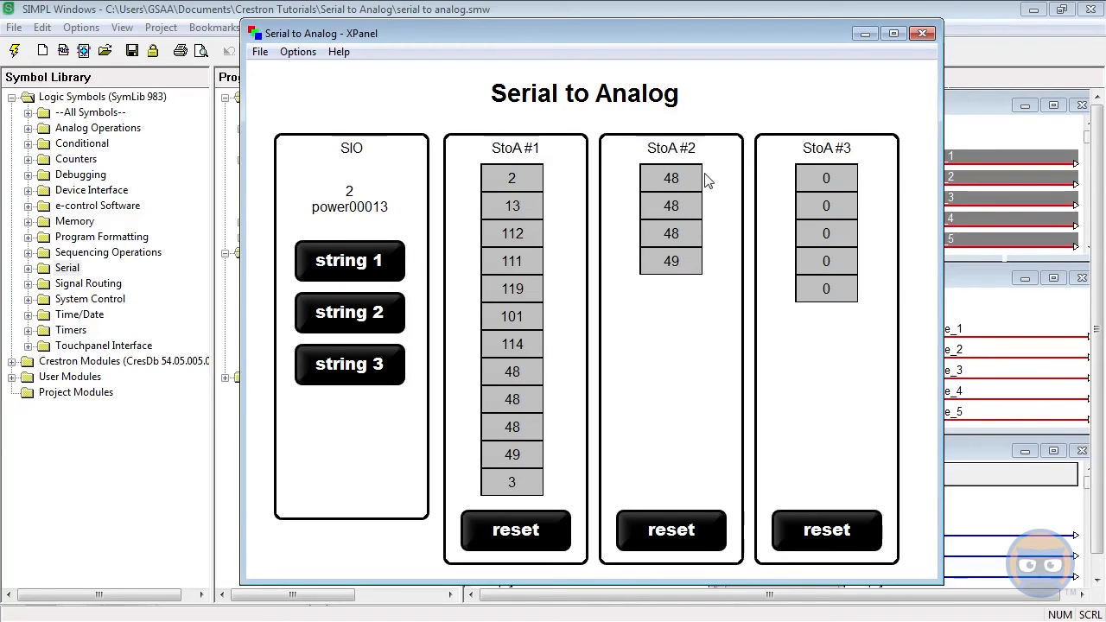
mouse_move(700, 178)
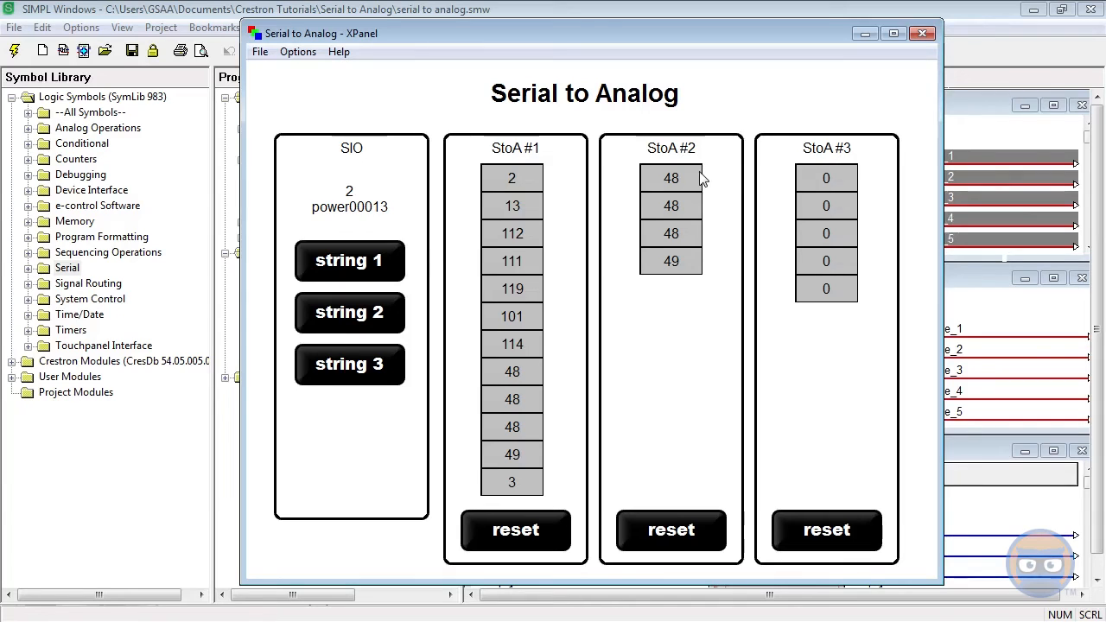
mouse_move(693, 178)
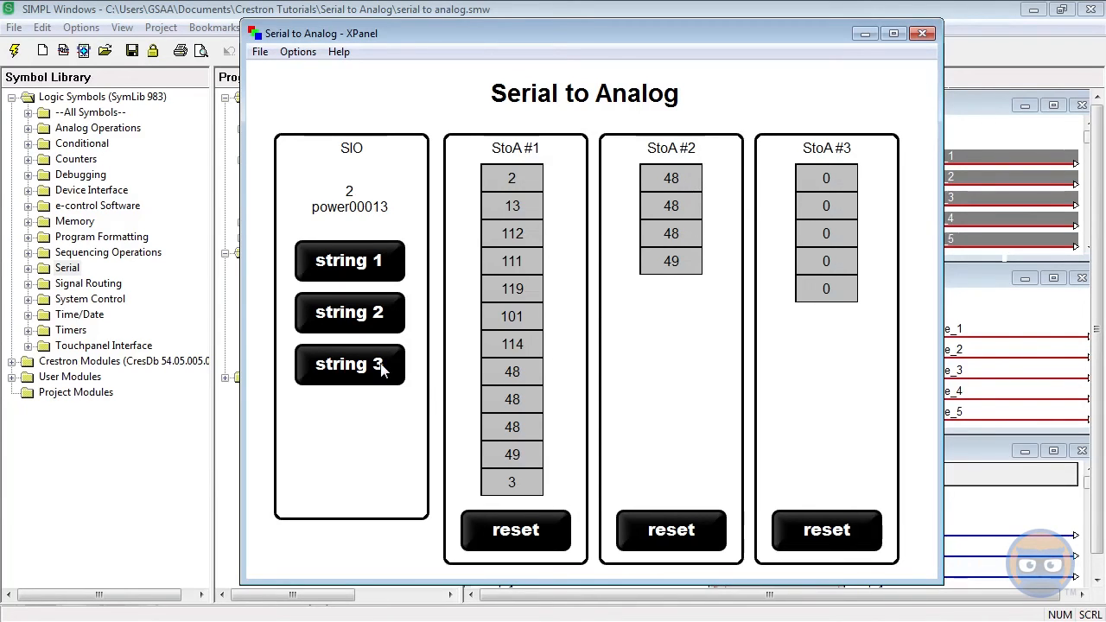
Send string 3, overworkedlogic, for parsing and move the XPanel window left.
click(349, 364)
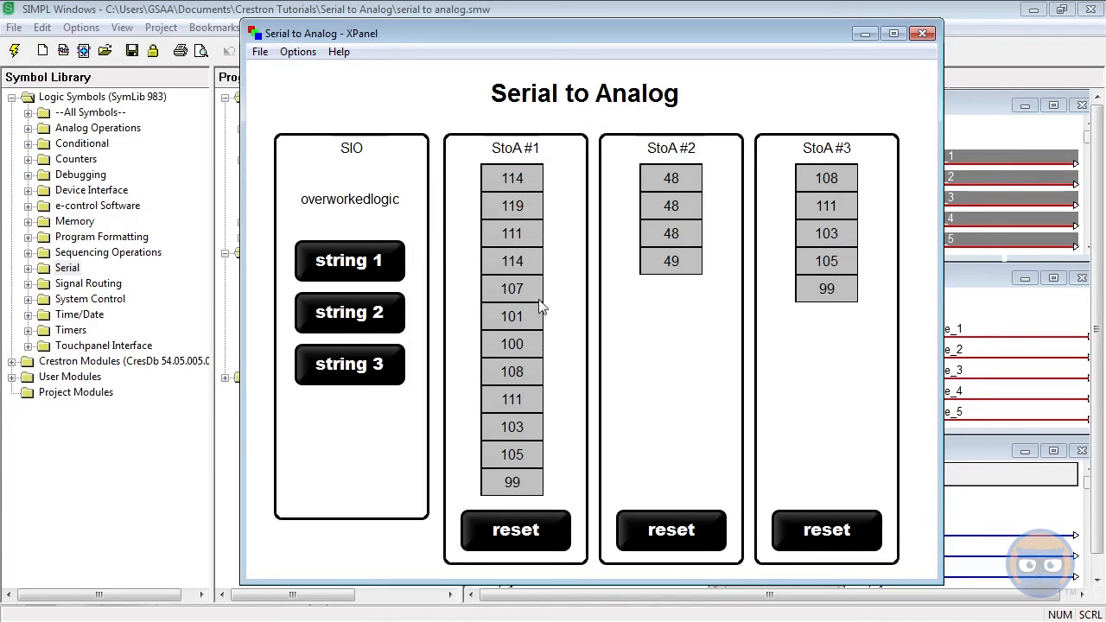
mouse_move(514, 372)
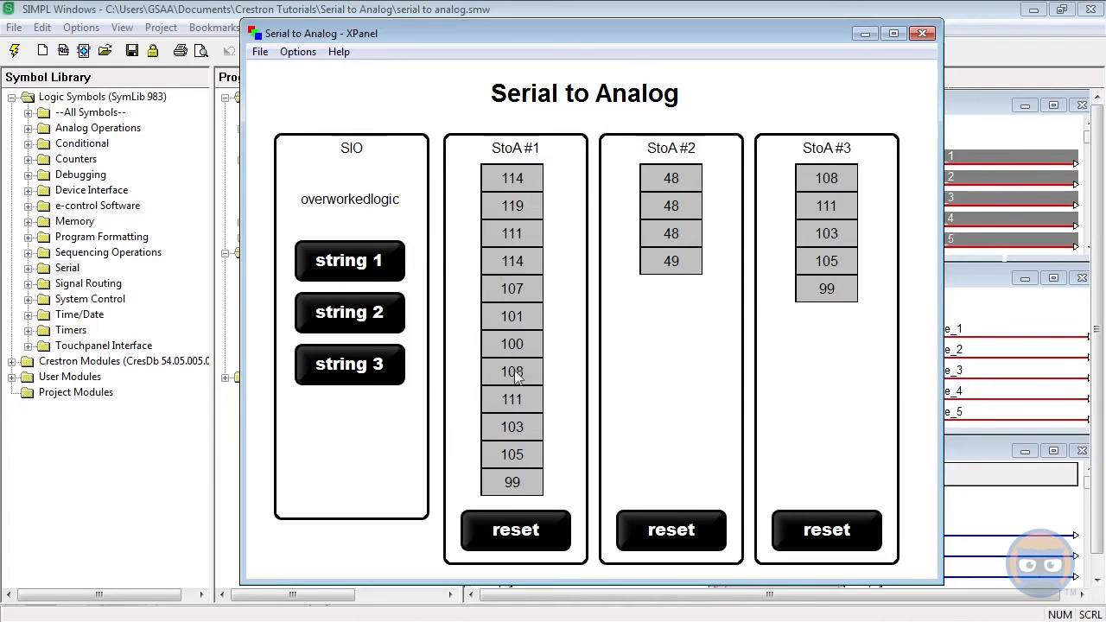
mouse_move(553, 246)
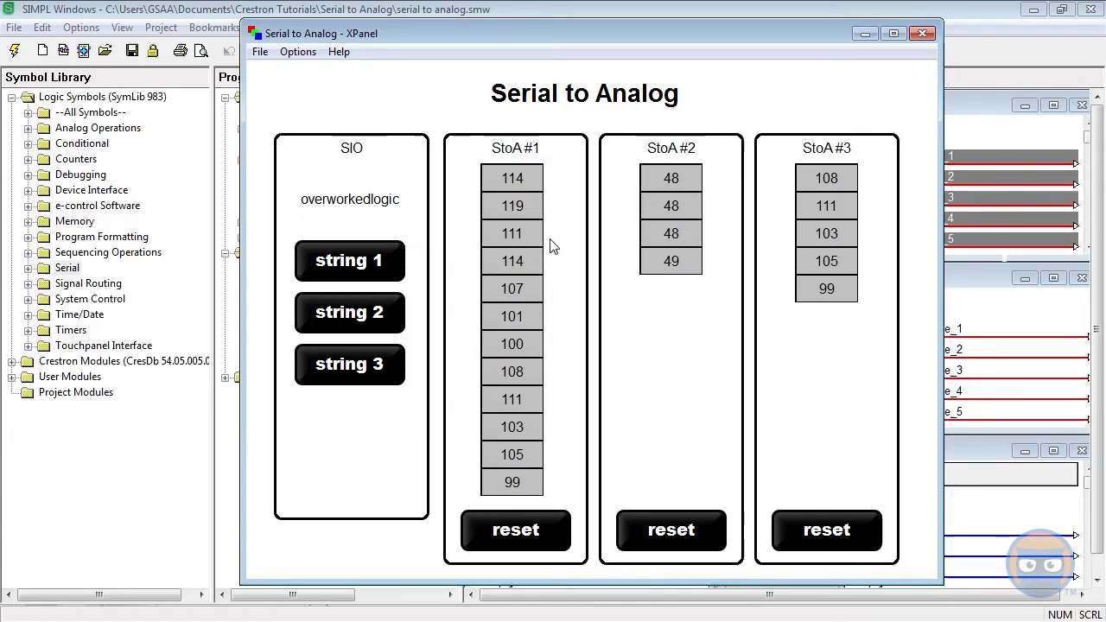
mouse_move(528, 307)
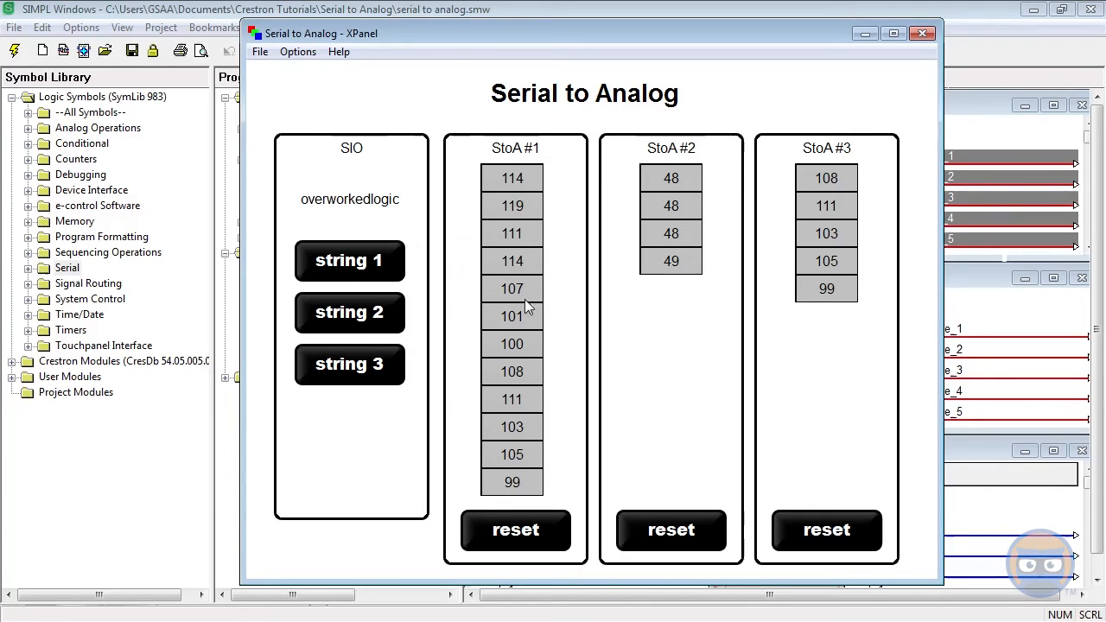
mouse_move(527, 478)
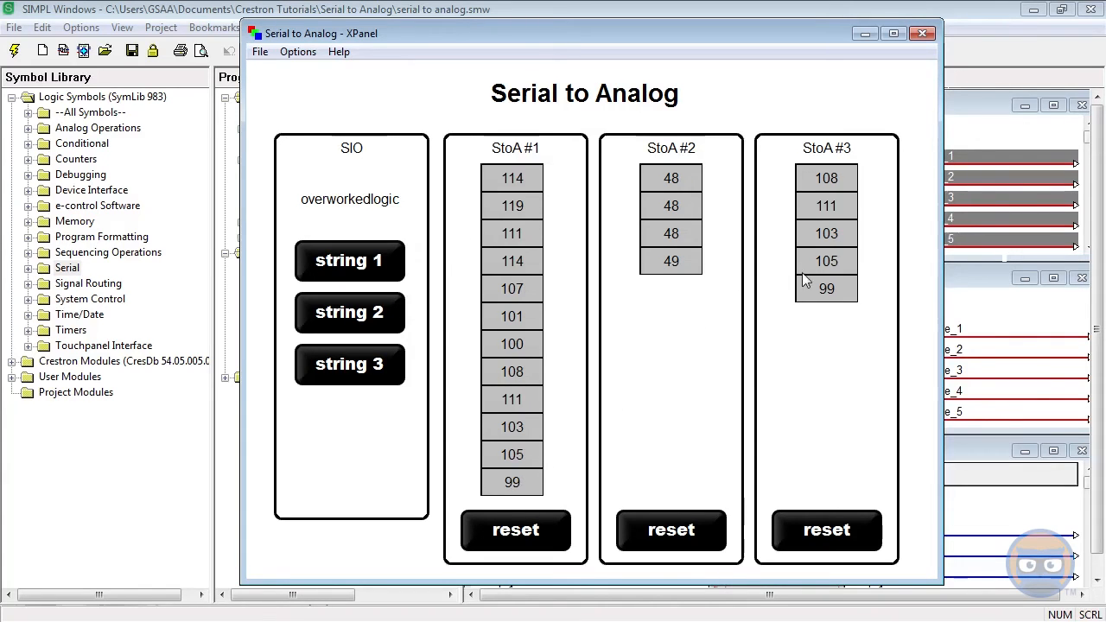
mouse_move(804, 314)
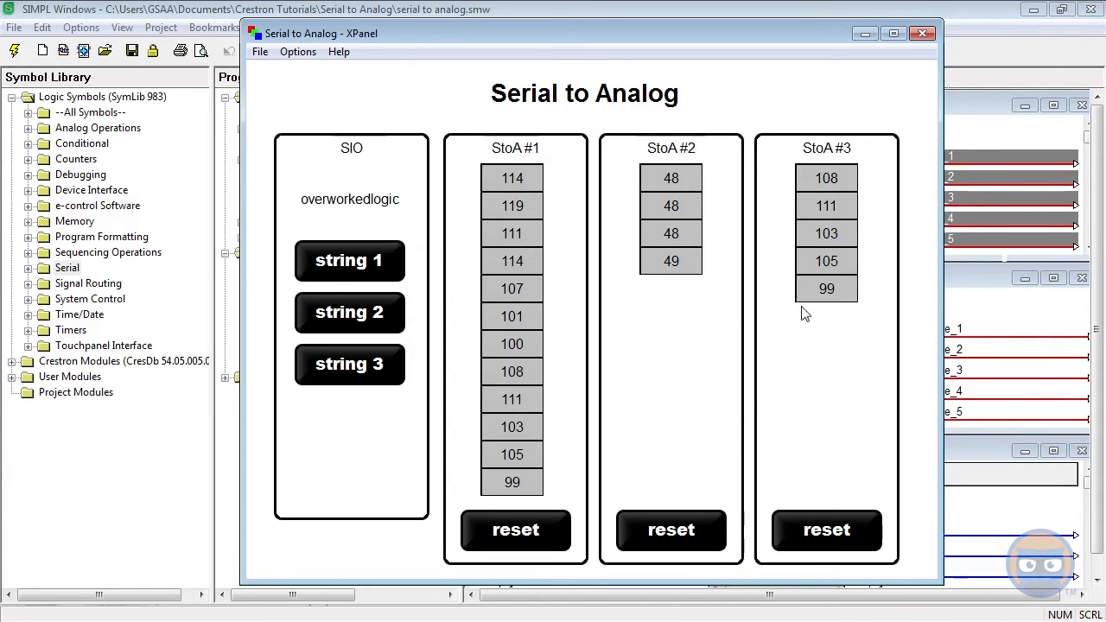
mouse_move(868, 197)
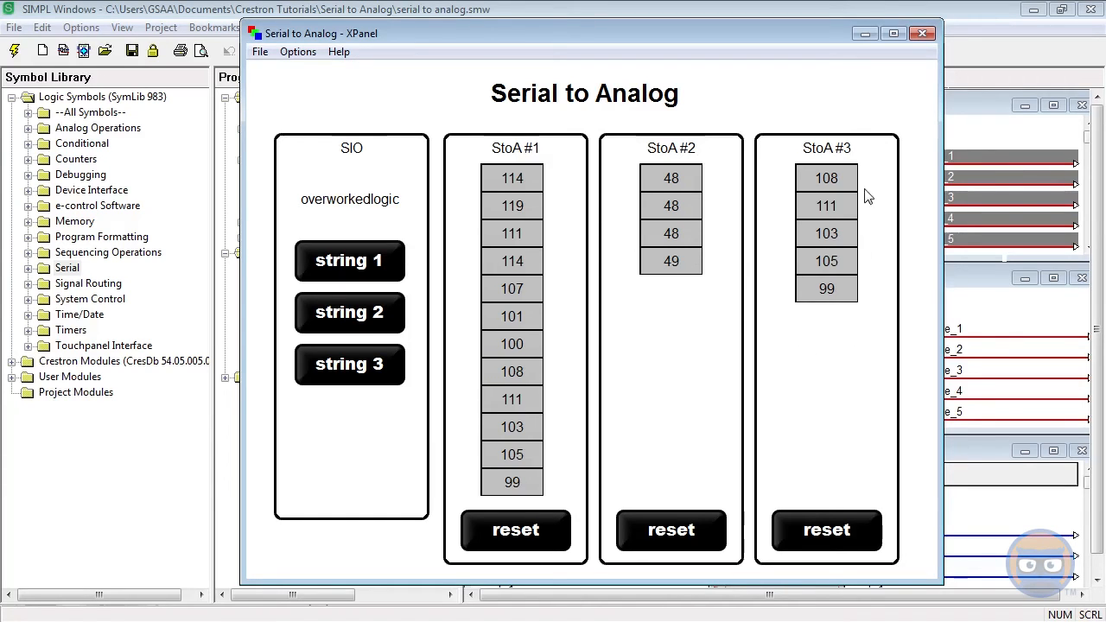
mouse_move(859, 197)
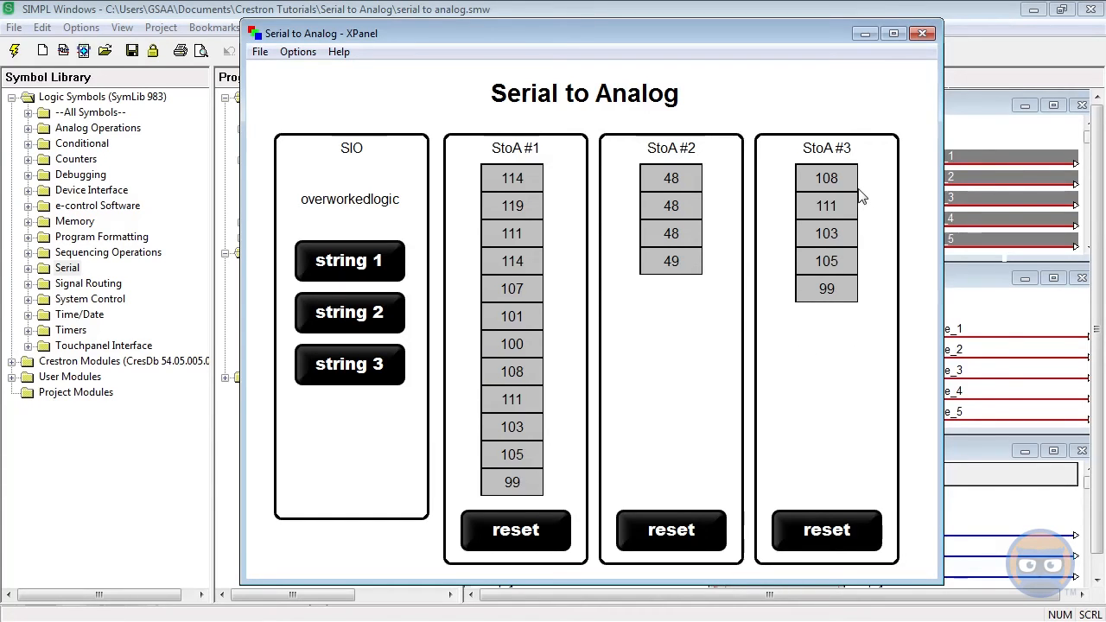
mouse_move(815, 150)
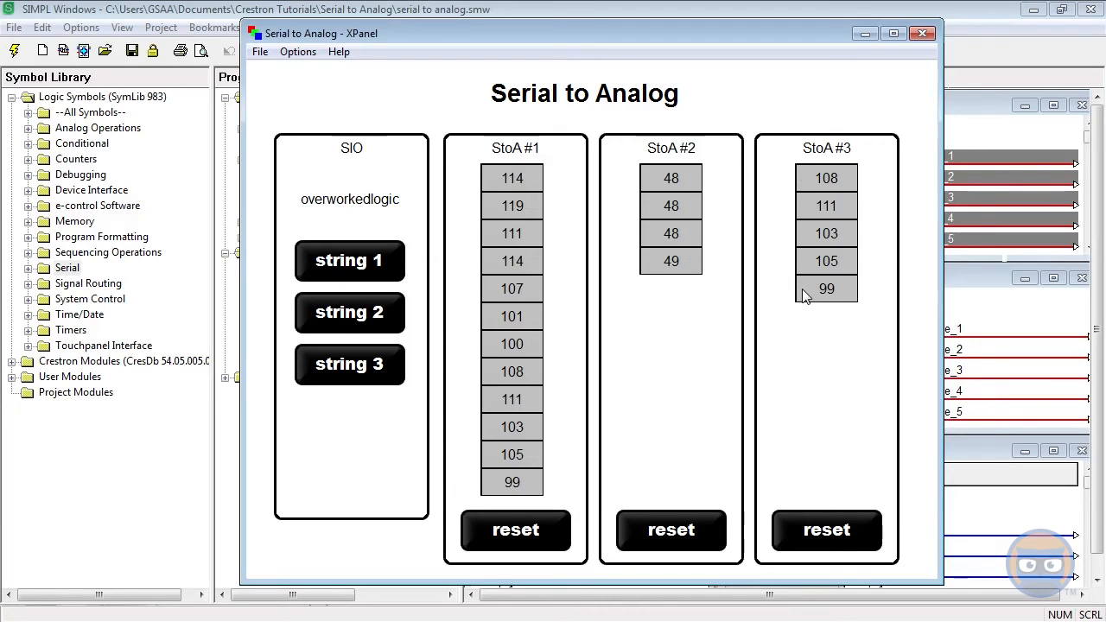
mouse_move(798, 296)
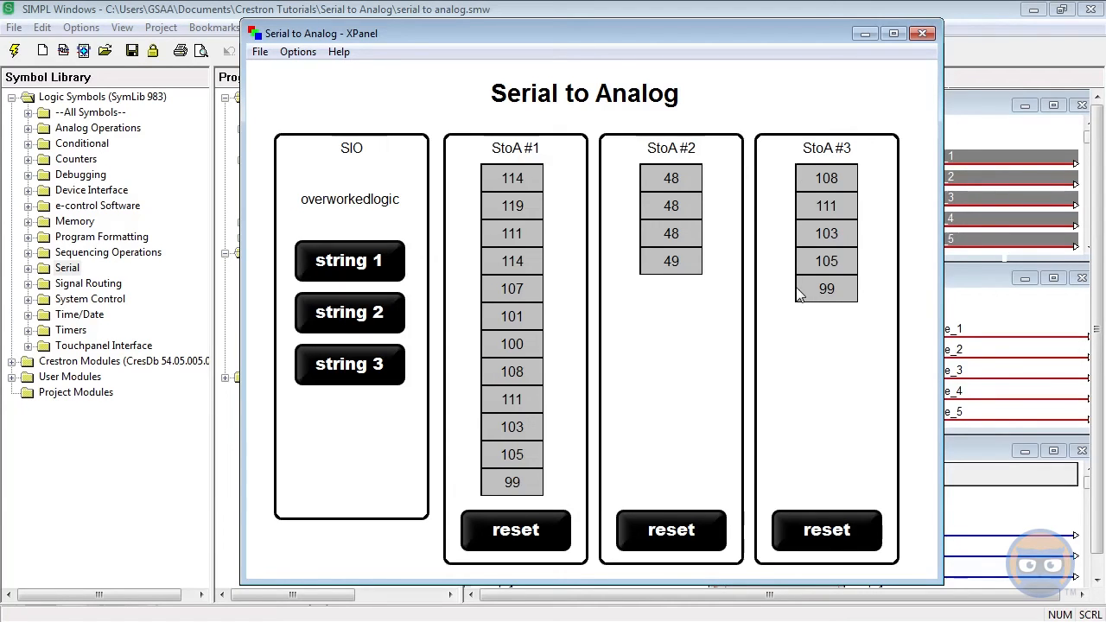
mouse_move(775, 309)
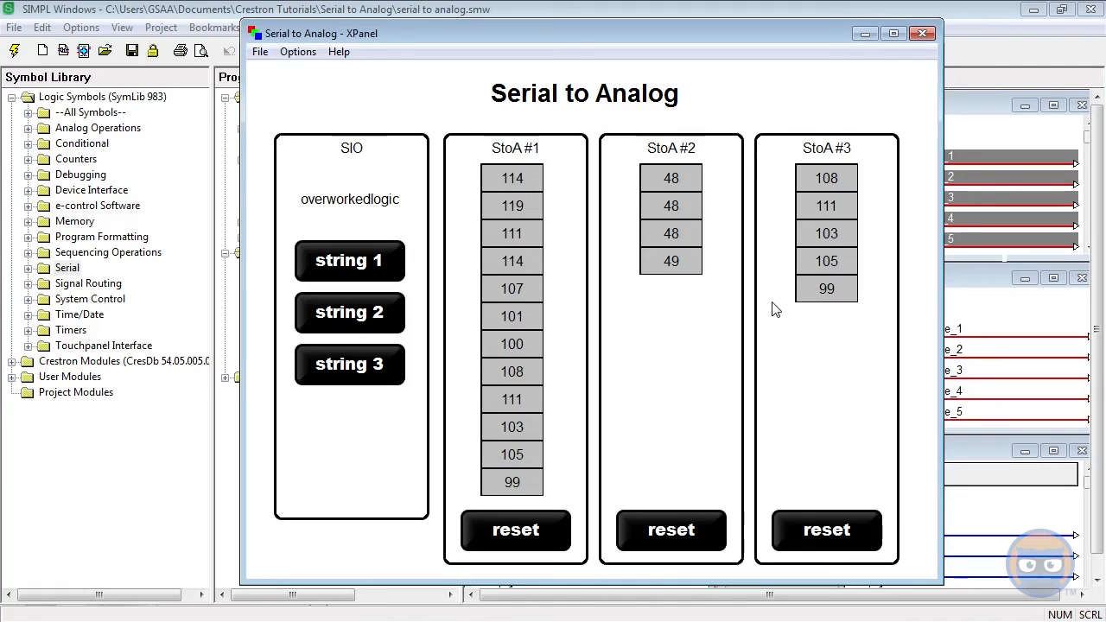
mouse_move(534, 285)
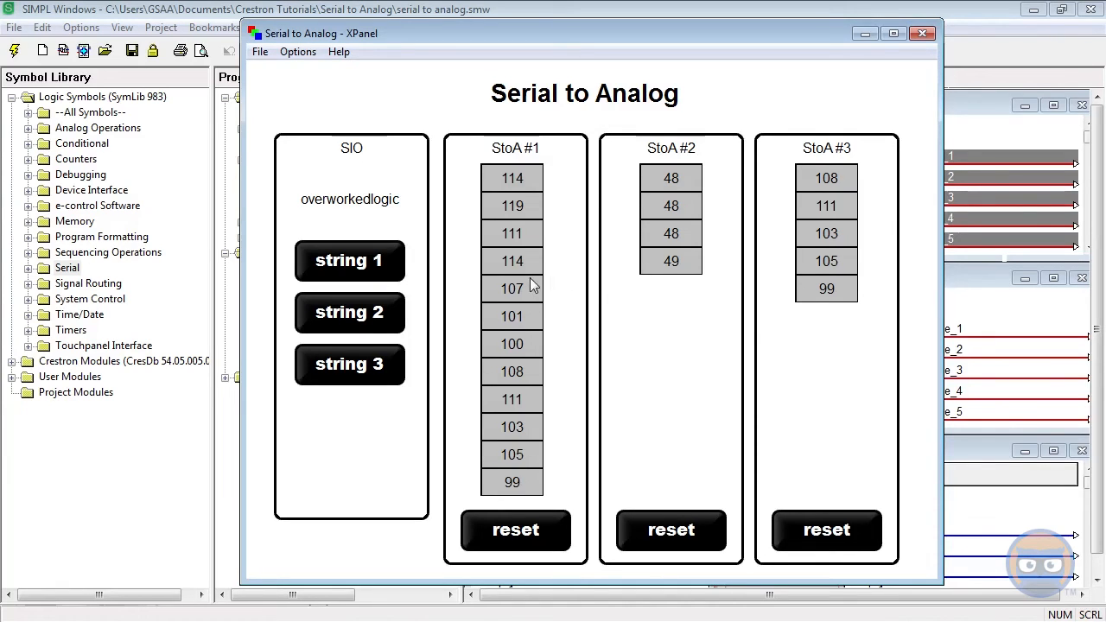
mouse_move(531, 300)
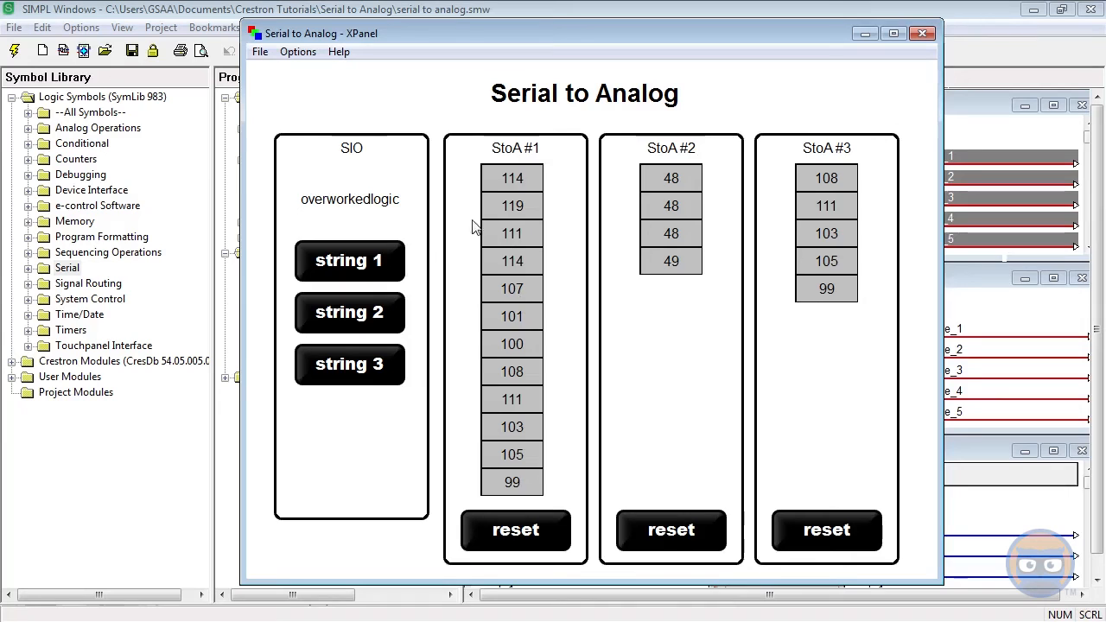
mouse_move(511, 178)
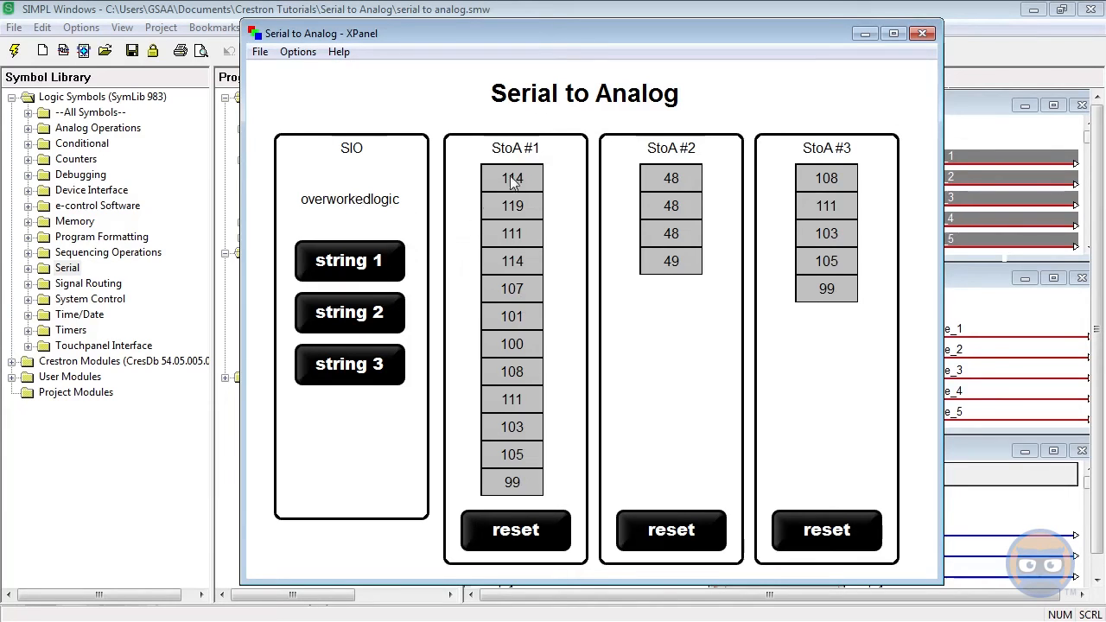
mouse_move(529, 216)
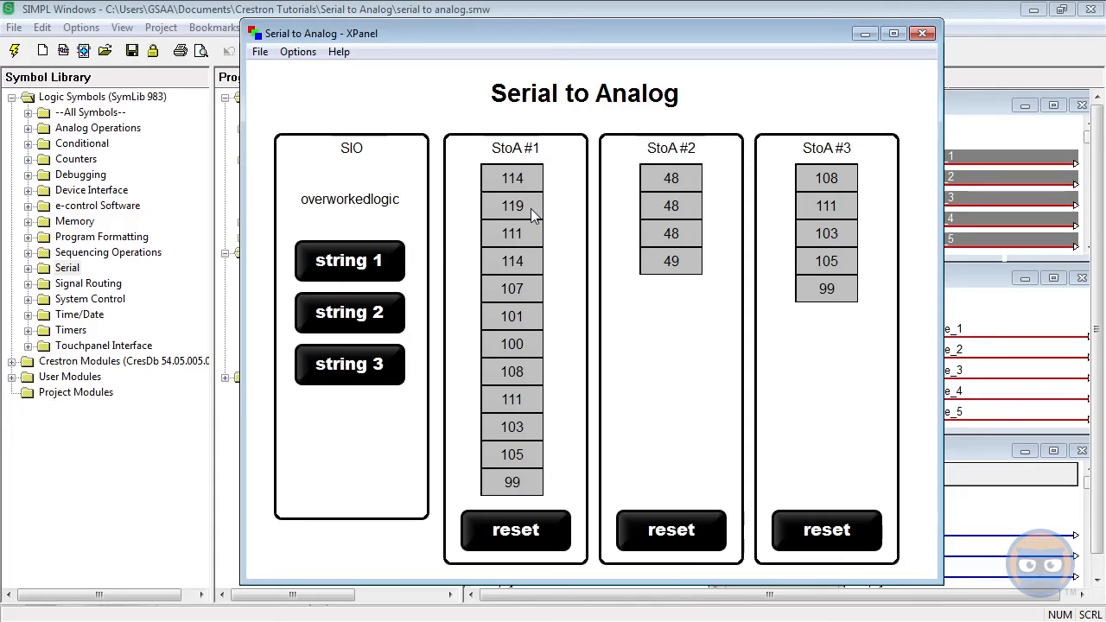
mouse_move(379, 220)
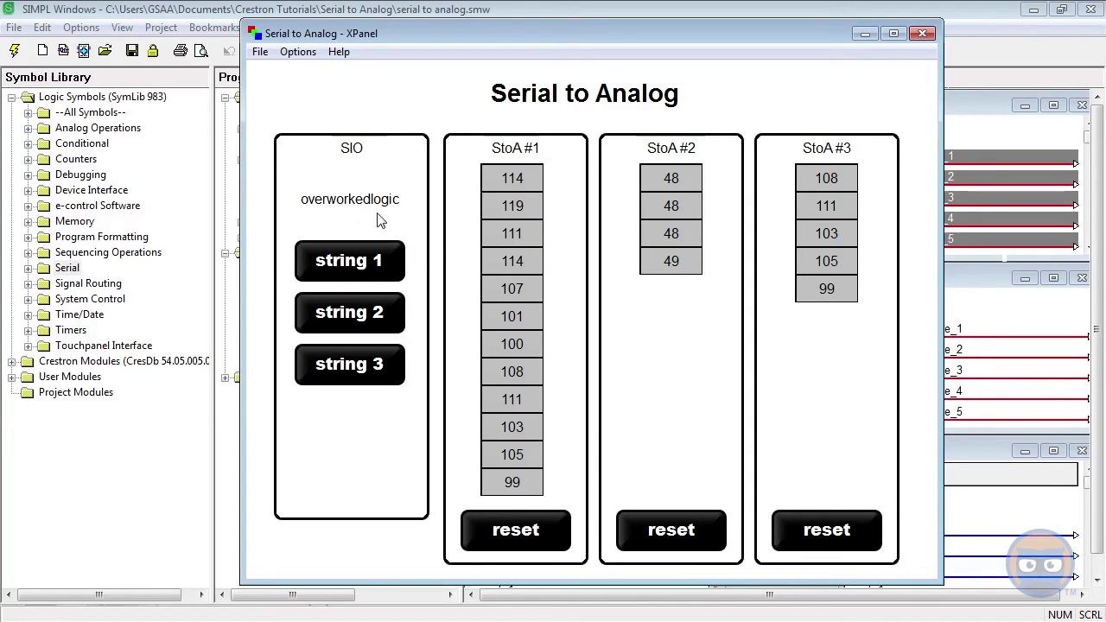
mouse_move(362, 217)
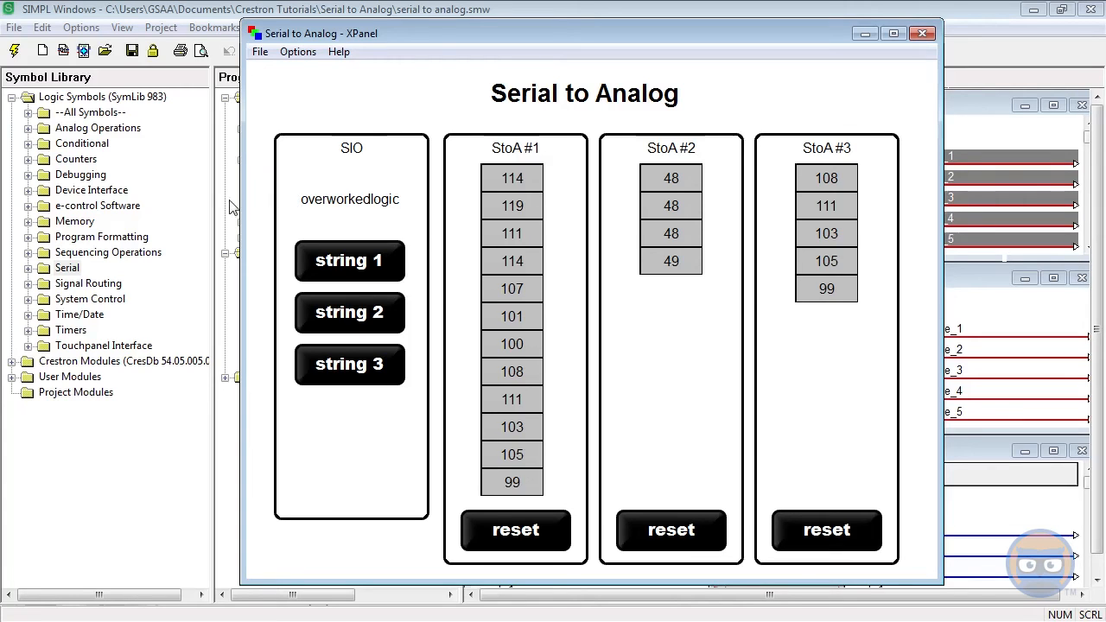
mouse_move(291, 210)
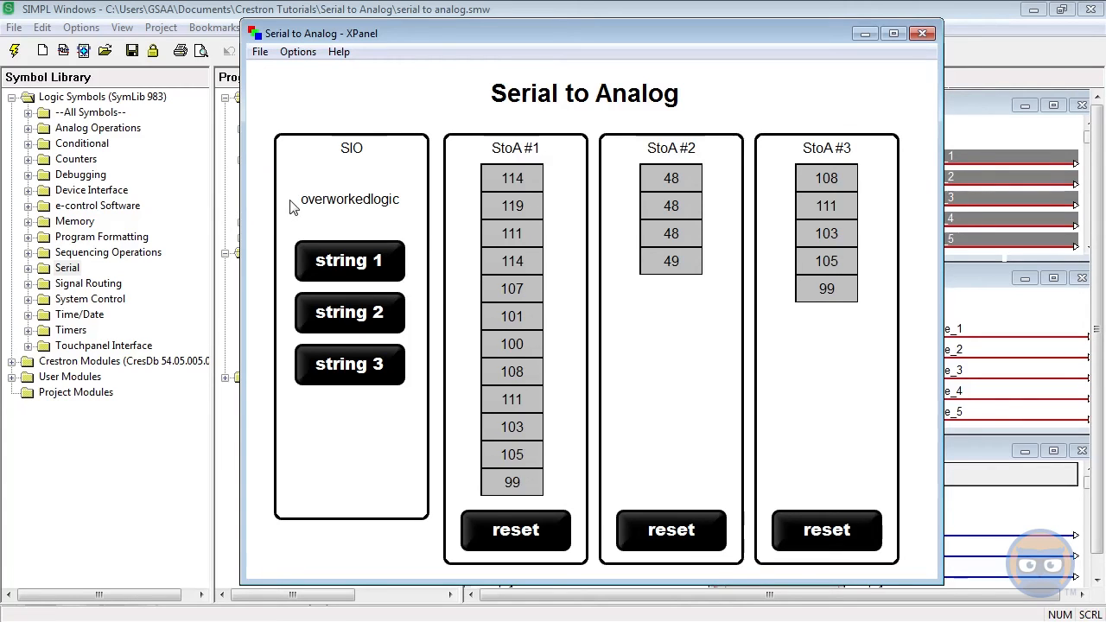
drag(584, 33, 426, 33)
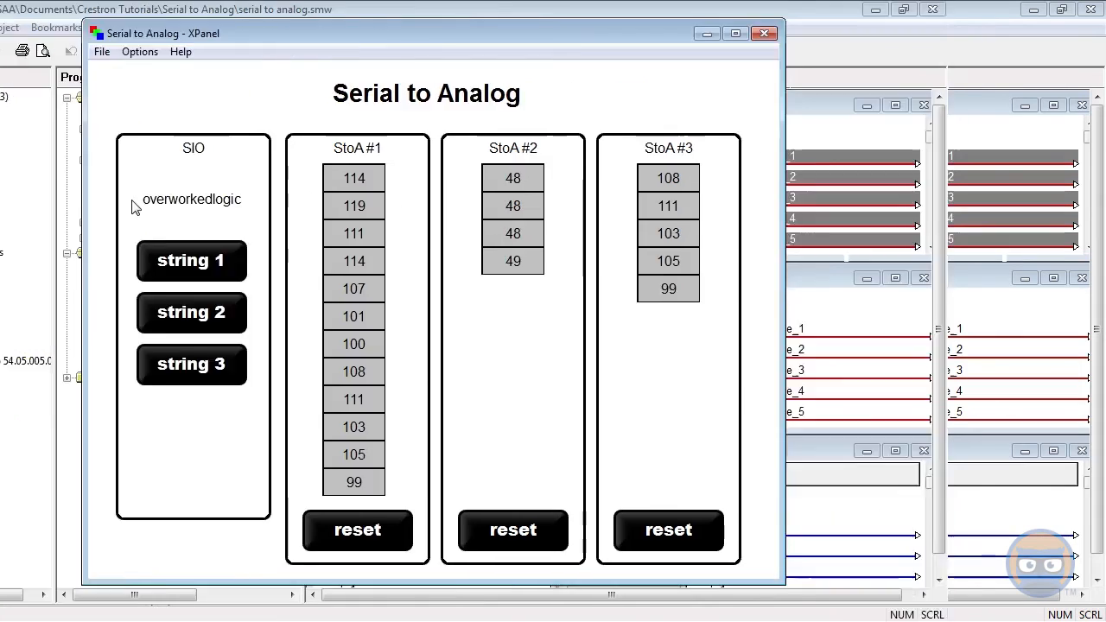